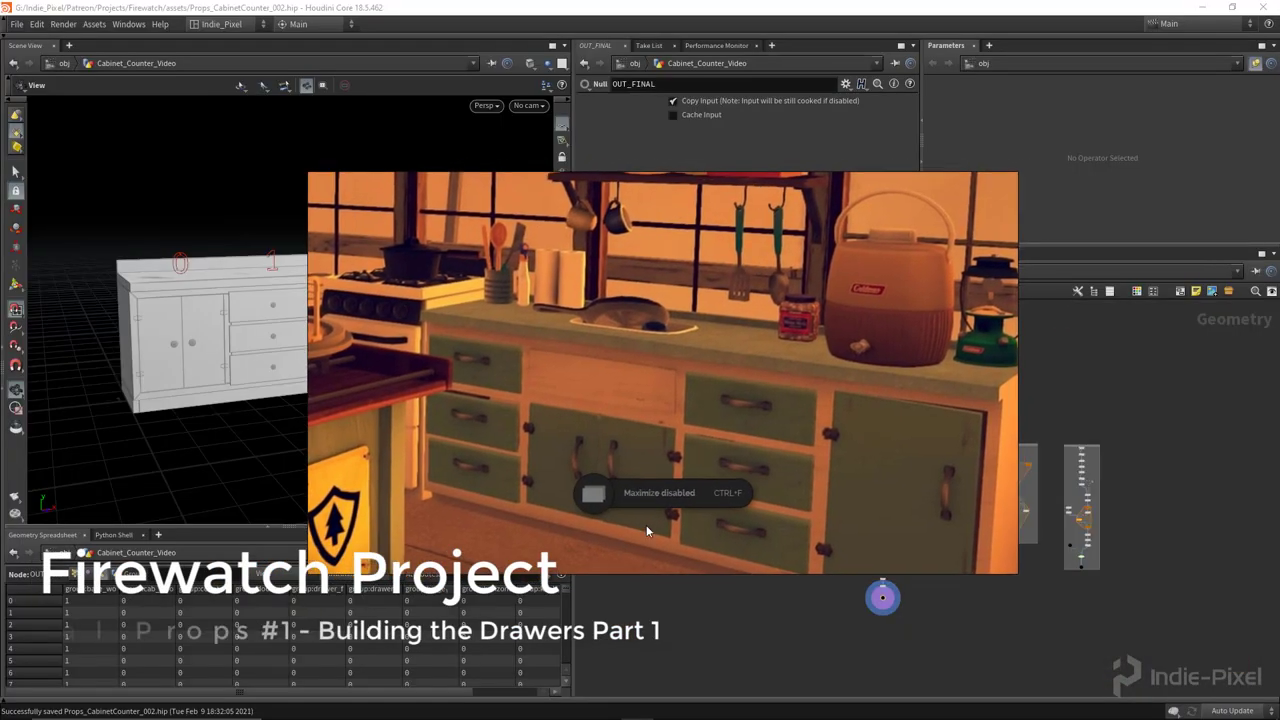
Insert a subnetwork named colors between normal1 and OUT_FINAL and dive inside it.
{"action": "key", "text": "ctrl+f"}
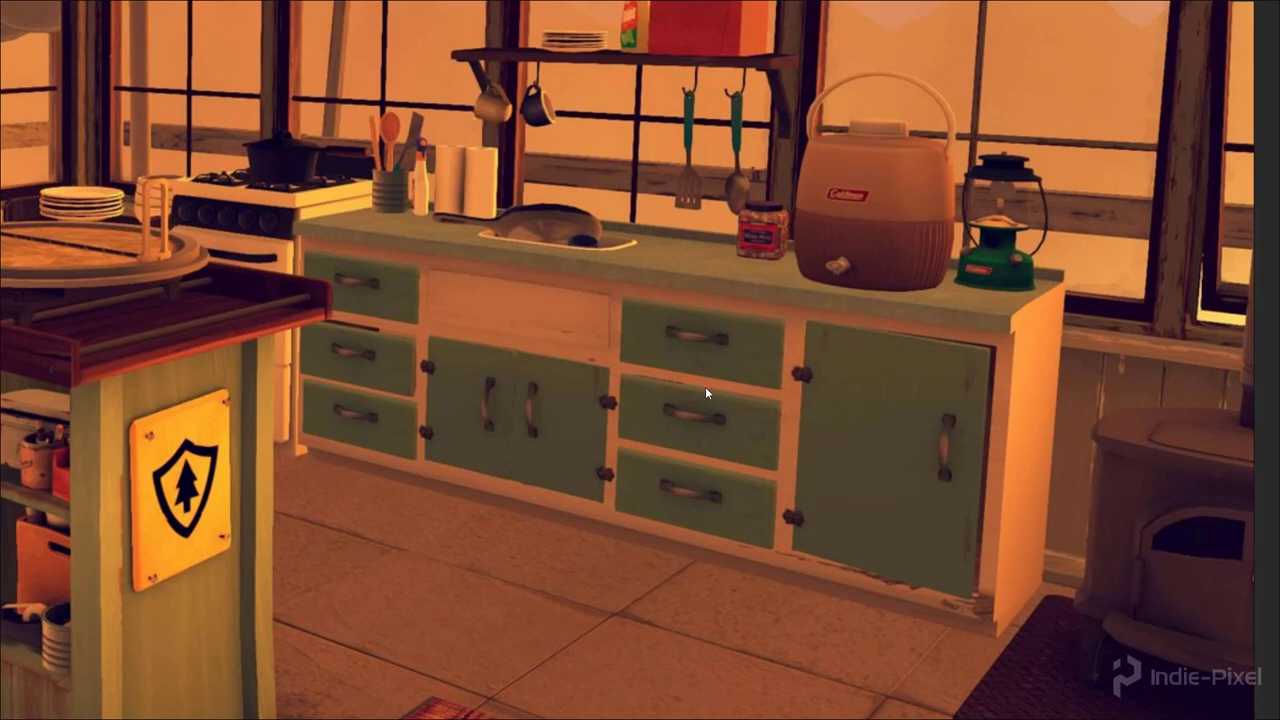
{"action": "mouse_move", "coordinate": [700, 390]}
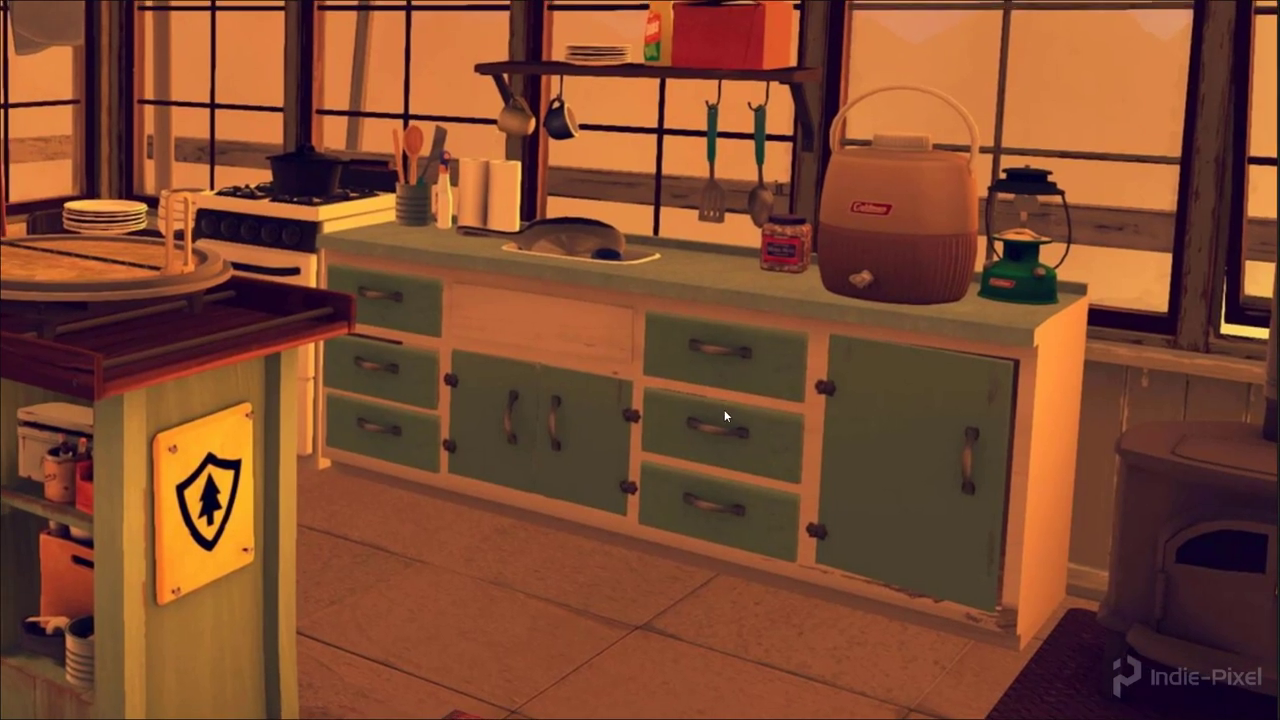
{"action": "mouse_move", "coordinate": [572, 460]}
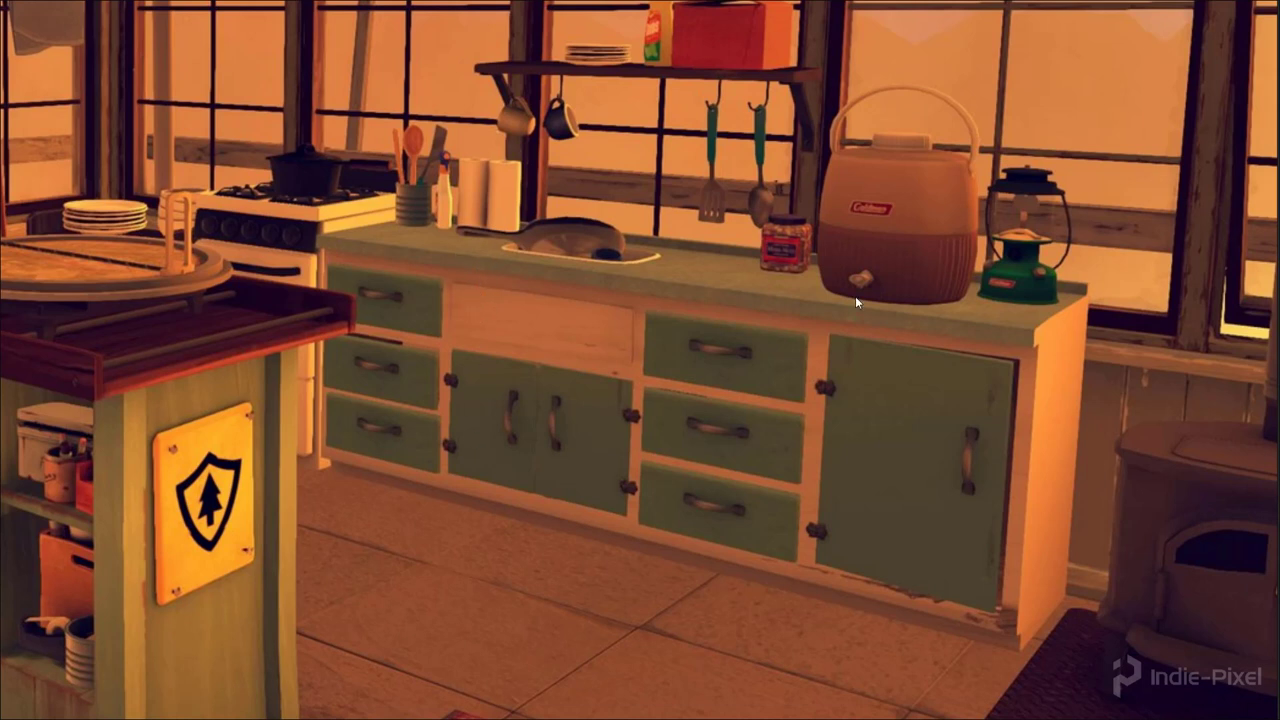
{"action": "mouse_move", "coordinate": [478, 500]}
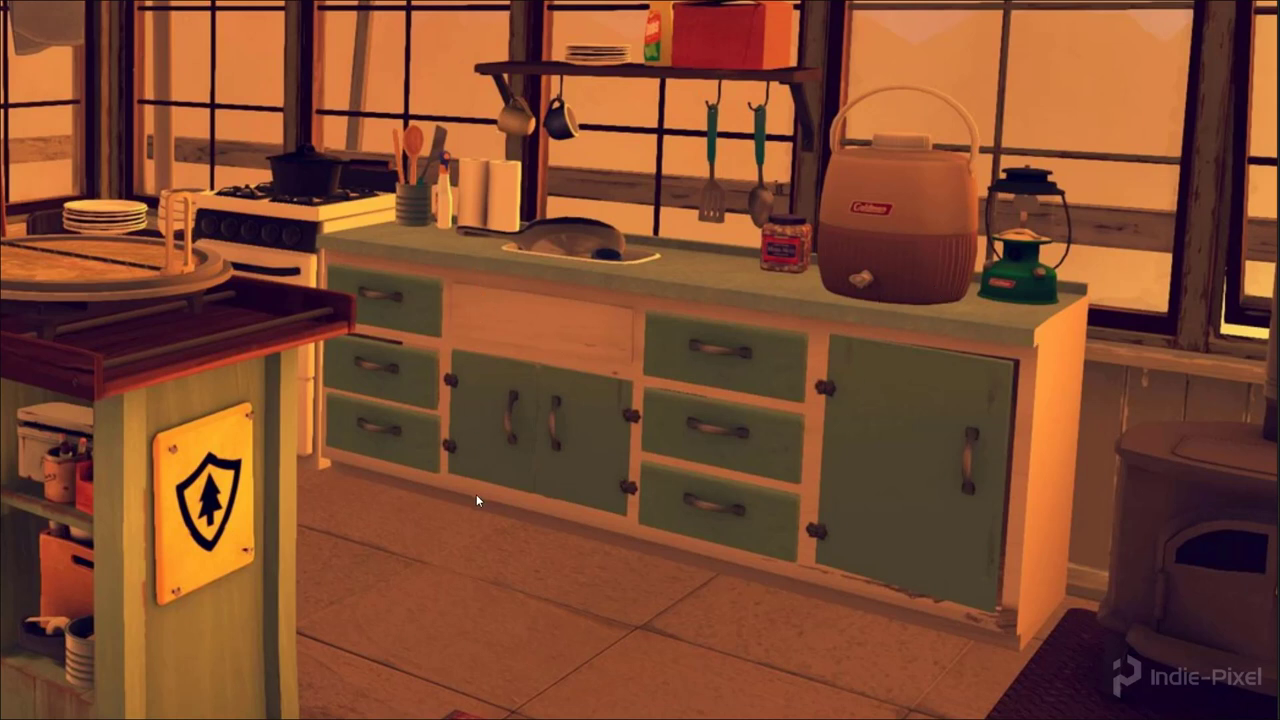
{"action": "mouse_move", "coordinate": [704, 464]}
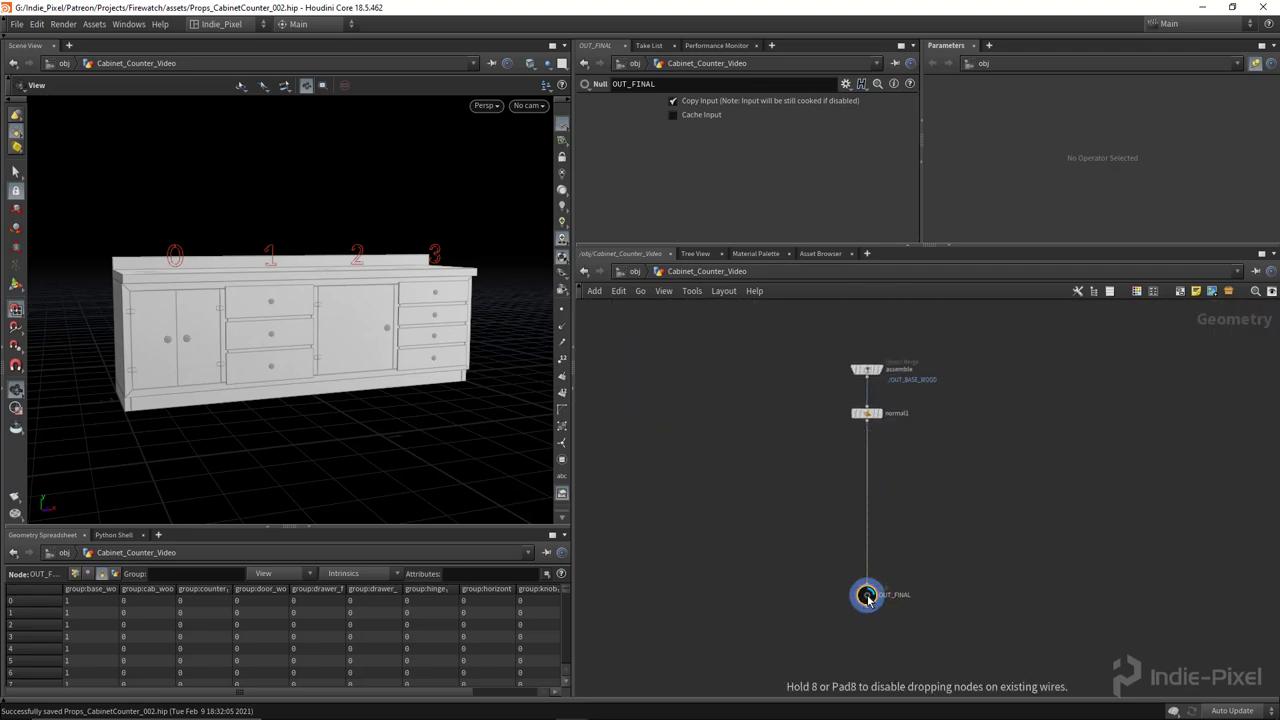
{"action": "key", "text": "tab"}
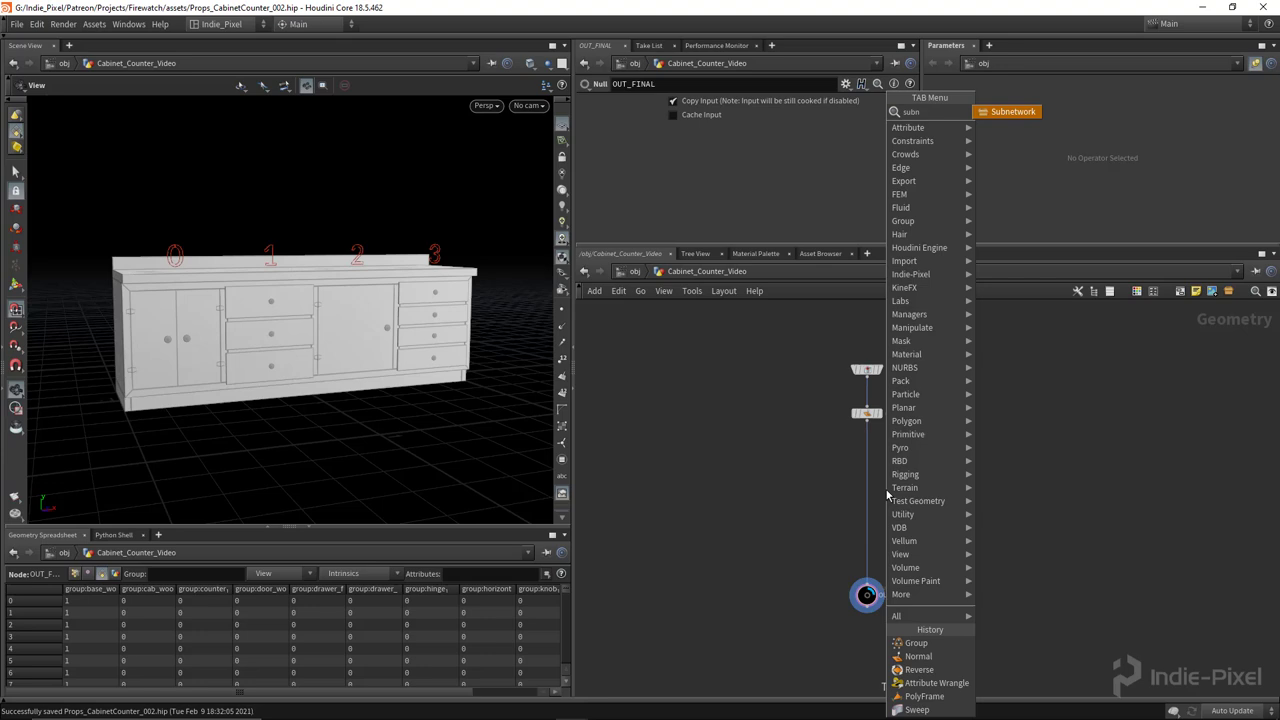
{"action": "left_click", "coordinate": [1012, 112]}
{"action": "type", "text": "colors"}
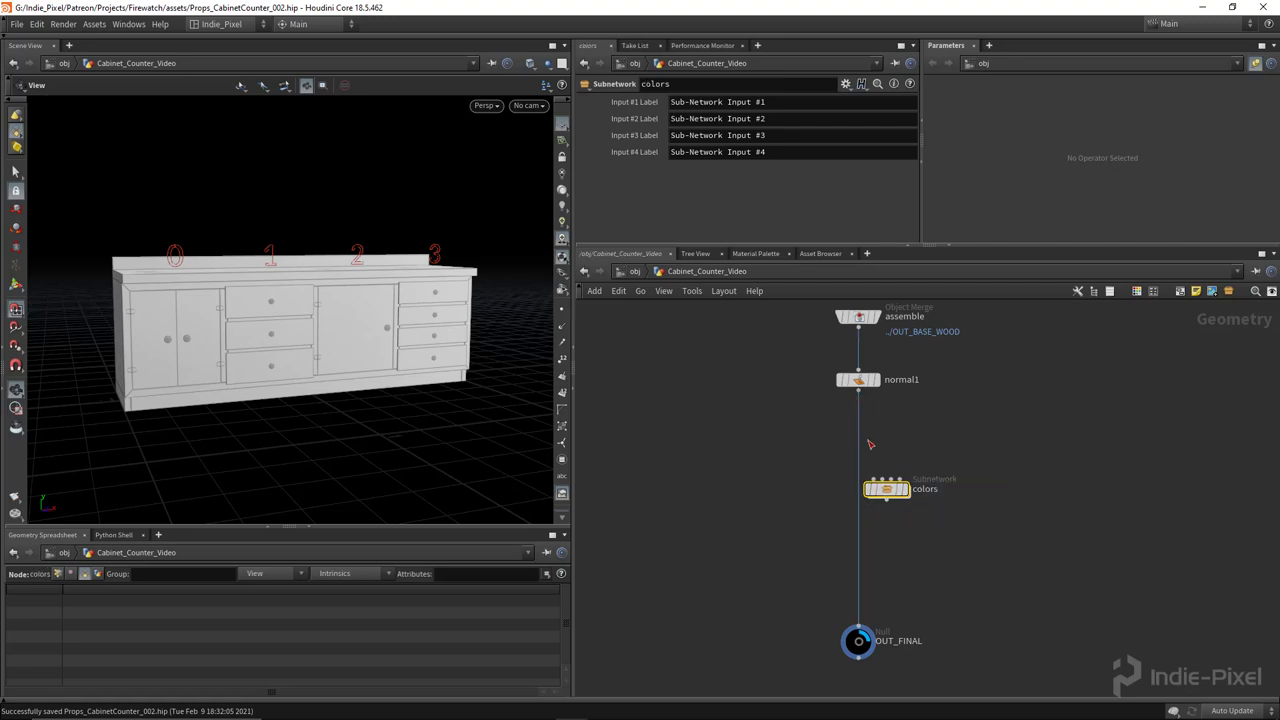
{"action": "left_click", "coordinate": [884, 488]}
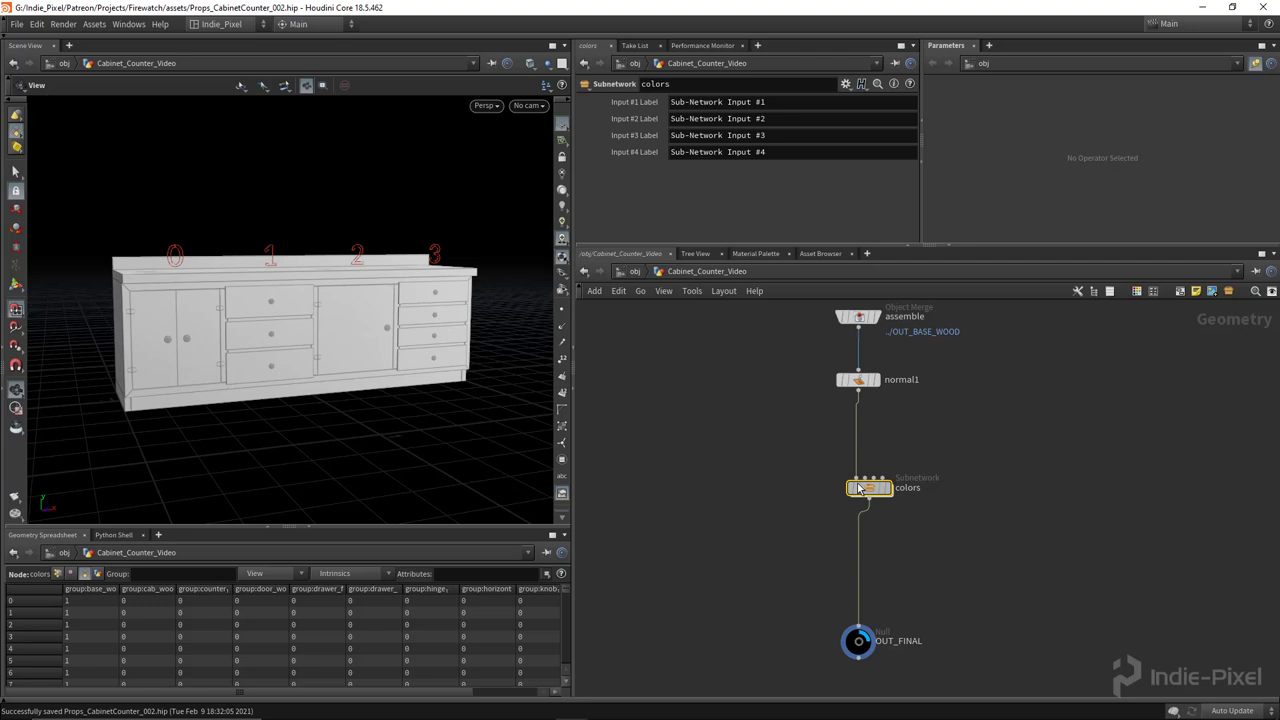
{"action": "double_click", "coordinate": [868, 488]}
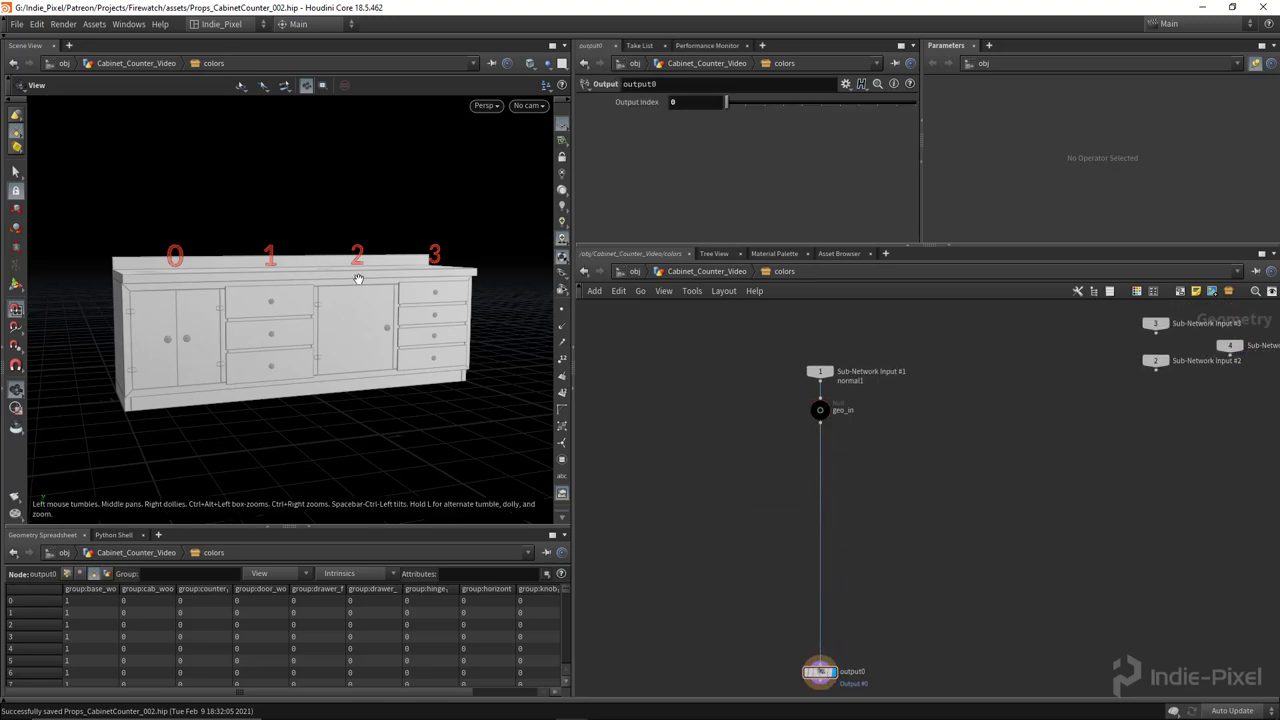
Add a Color SOP after geo_in tinting the drawer_front and door_wood groups red.
{"action": "left_click_drag", "start_coordinate": [358, 276], "coordinate": [248, 414]}
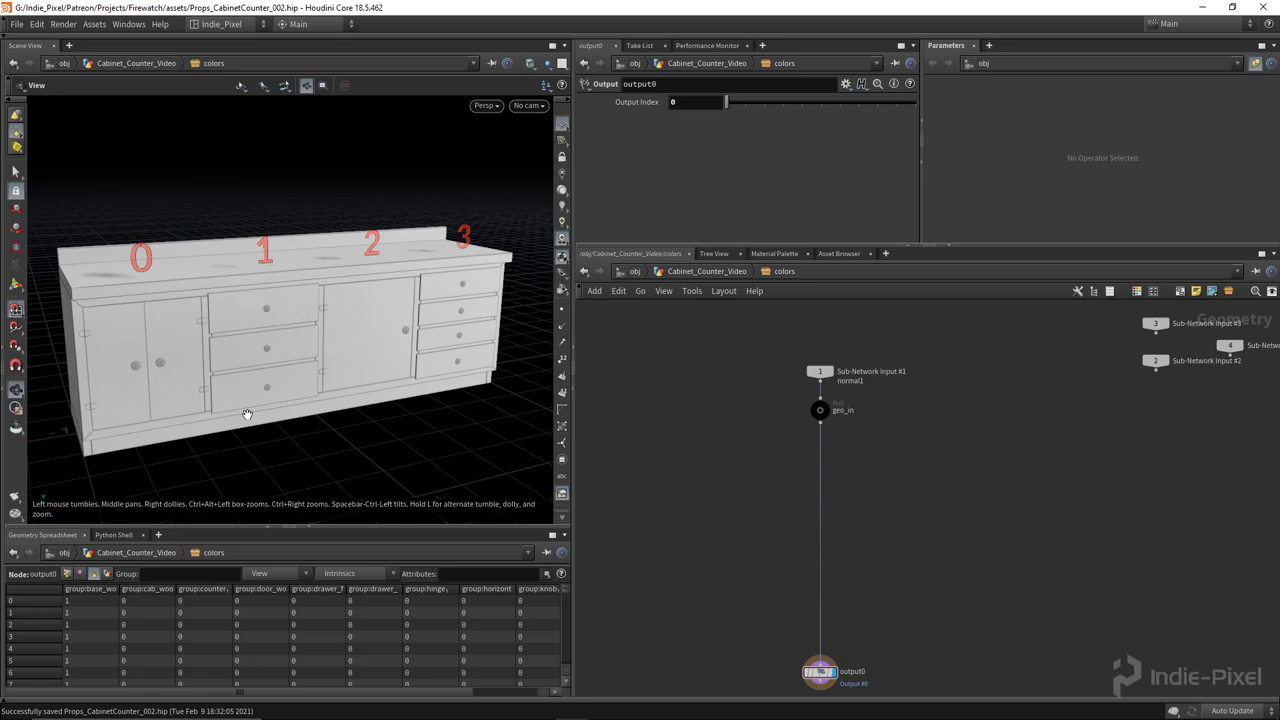
{"action": "key", "text": "Tab"}
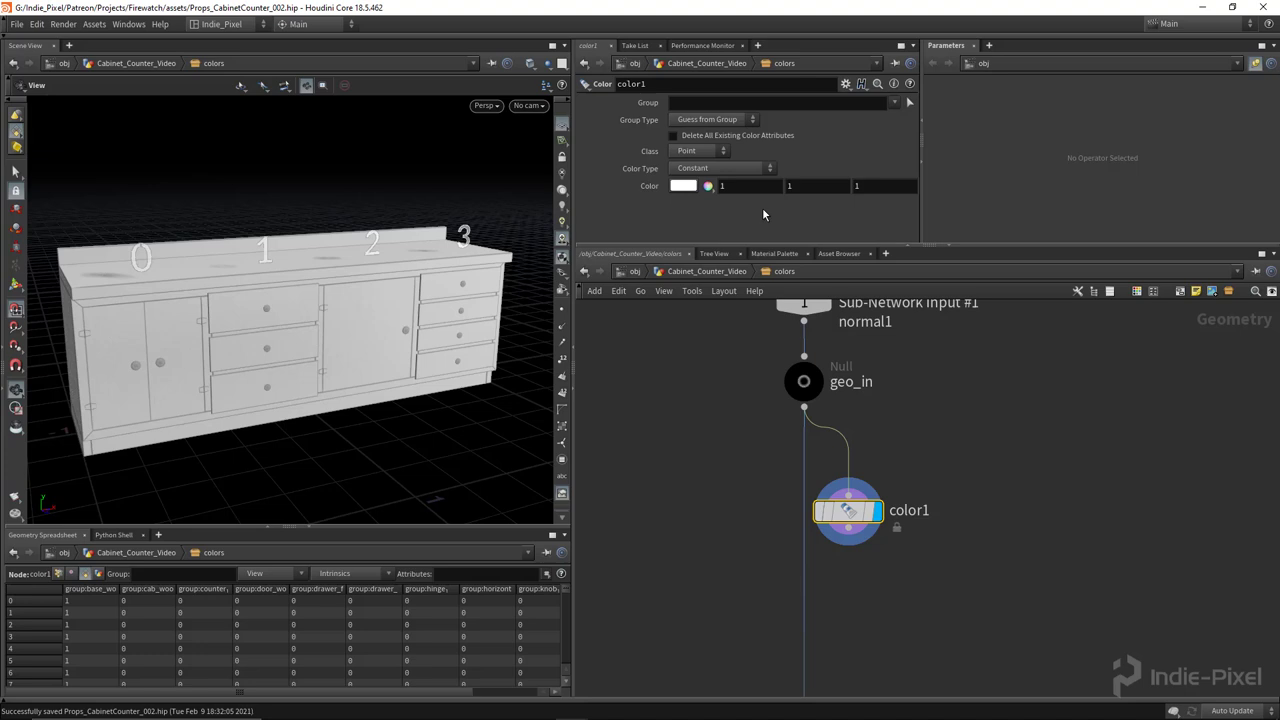
{"action": "left_click", "coordinate": [892, 102]}
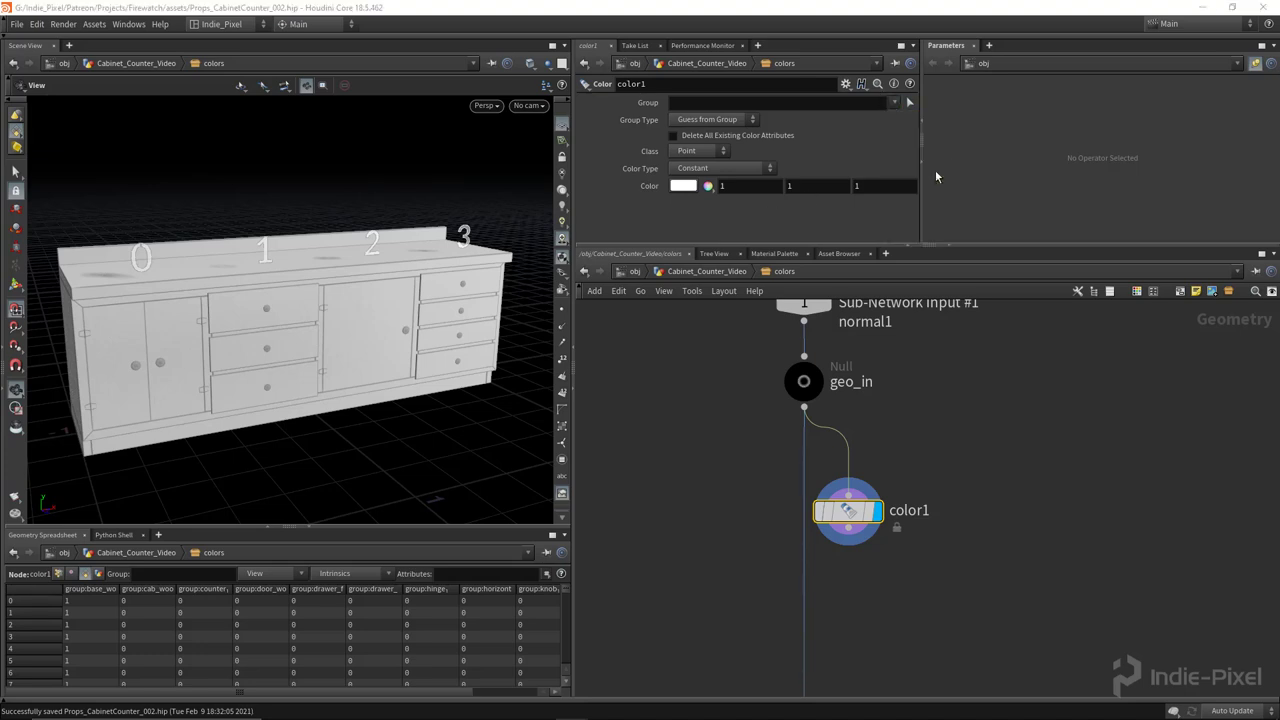
{"action": "left_click", "coordinate": [892, 102]}
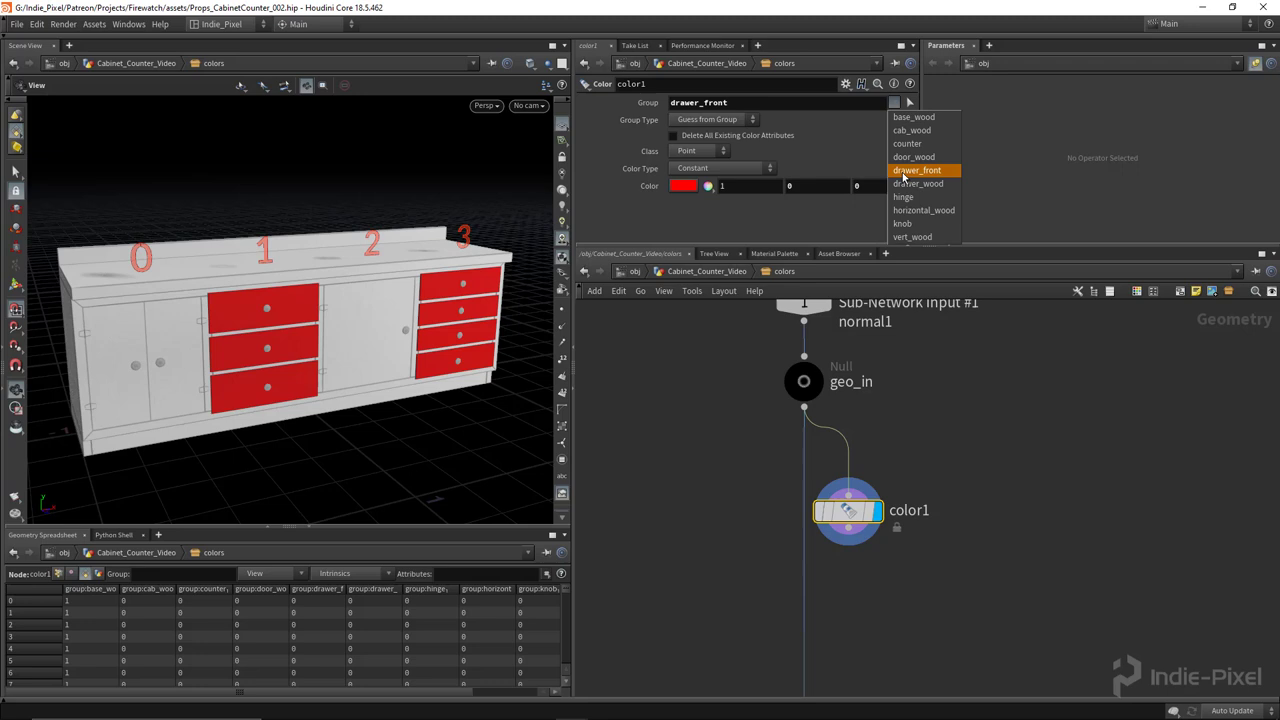
{"action": "mouse_move", "coordinate": [920, 236]}
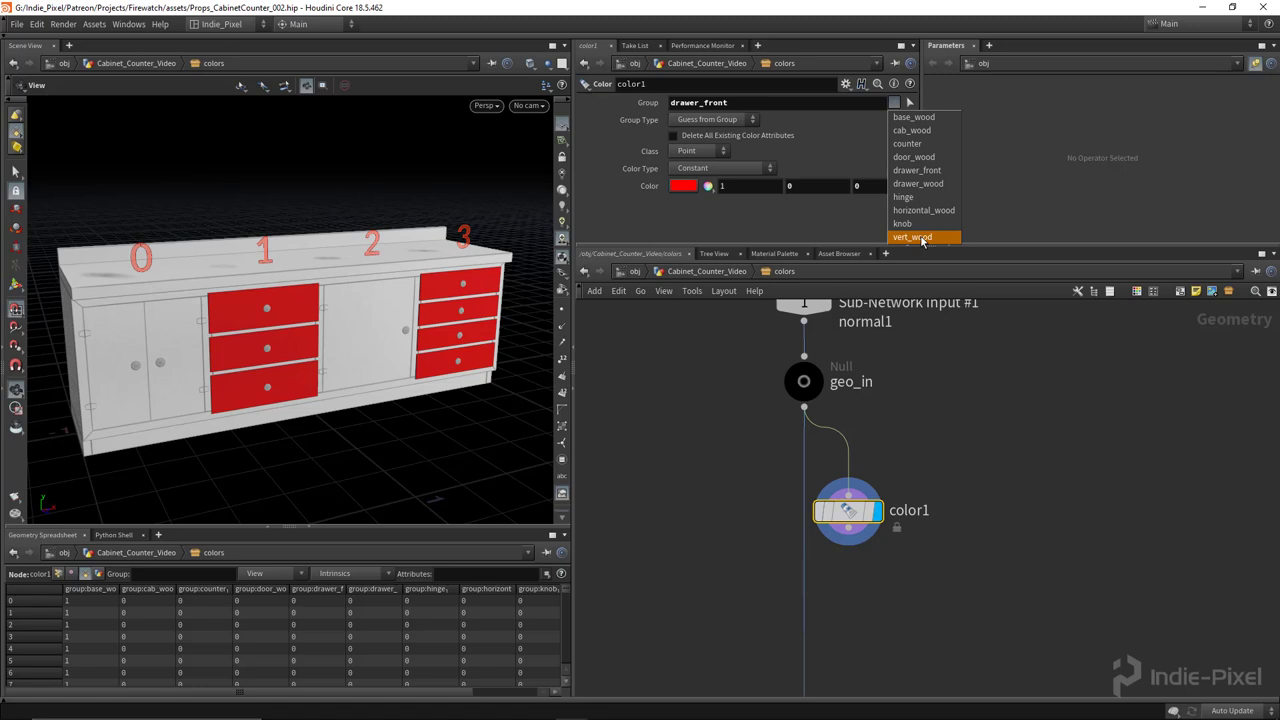
{"action": "left_click", "coordinate": [912, 156]}
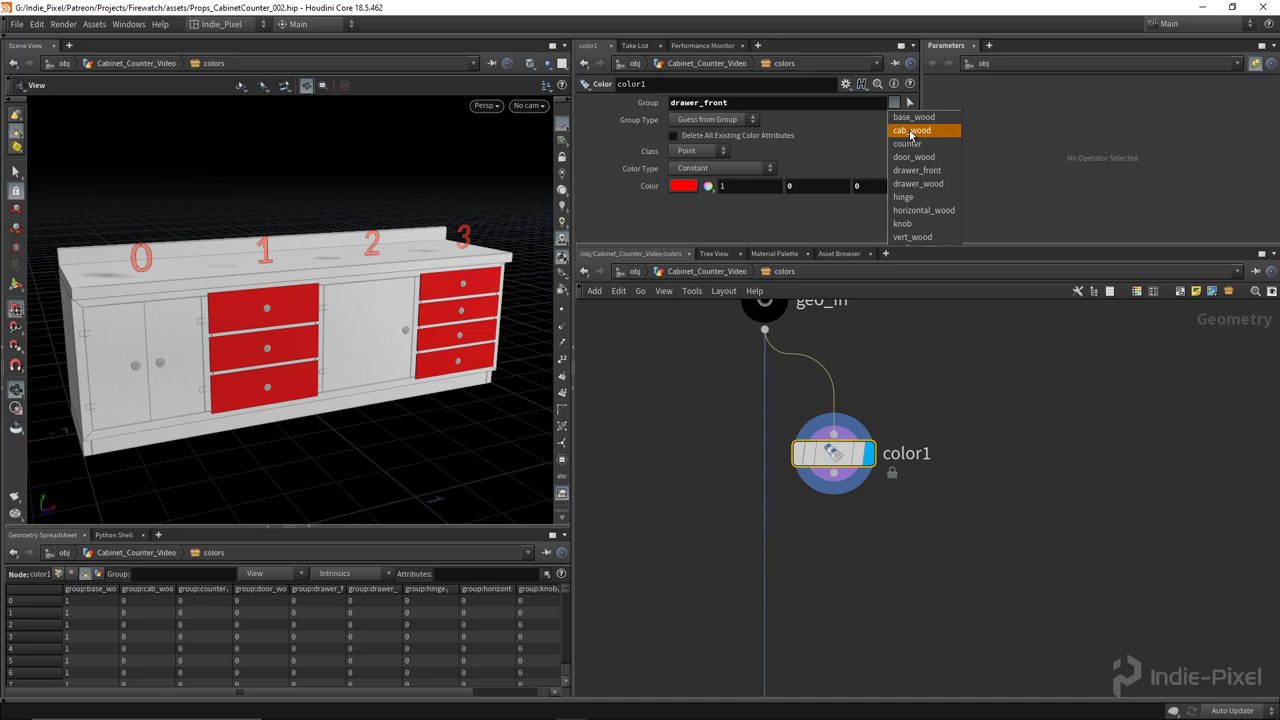
{"action": "left_click", "coordinate": [914, 156]}
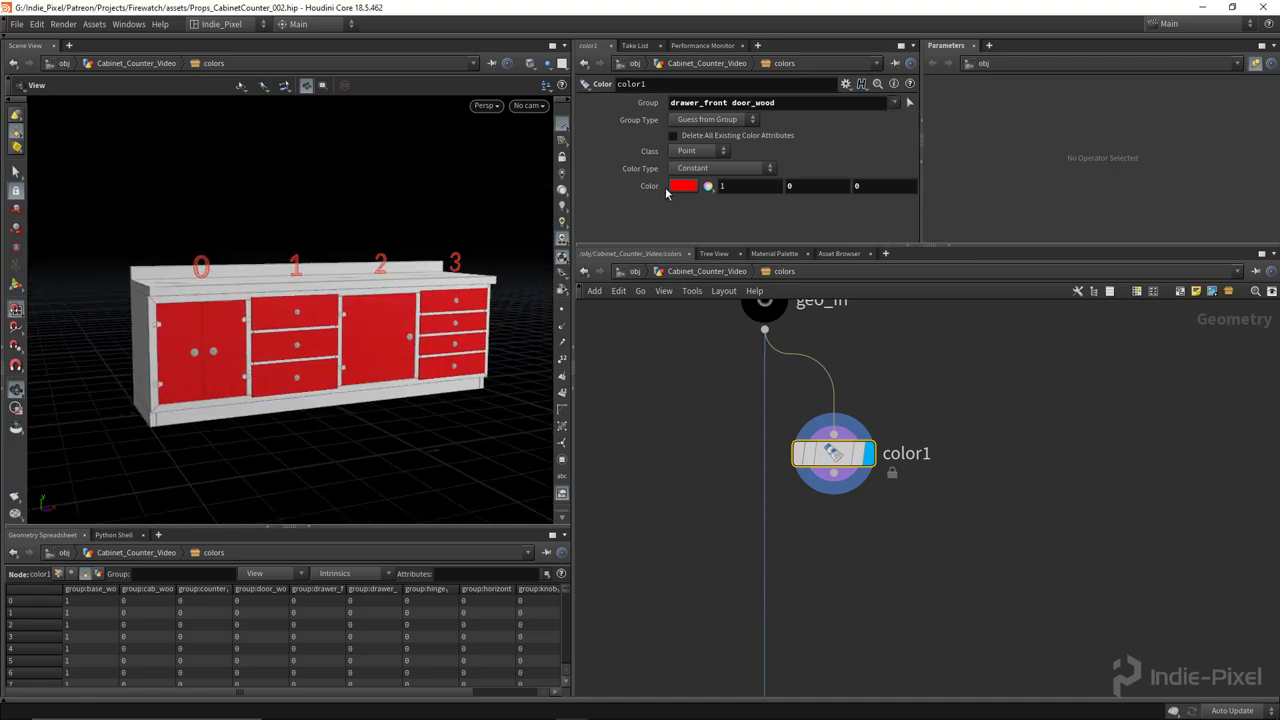
{"action": "left_click", "coordinate": [684, 186]}
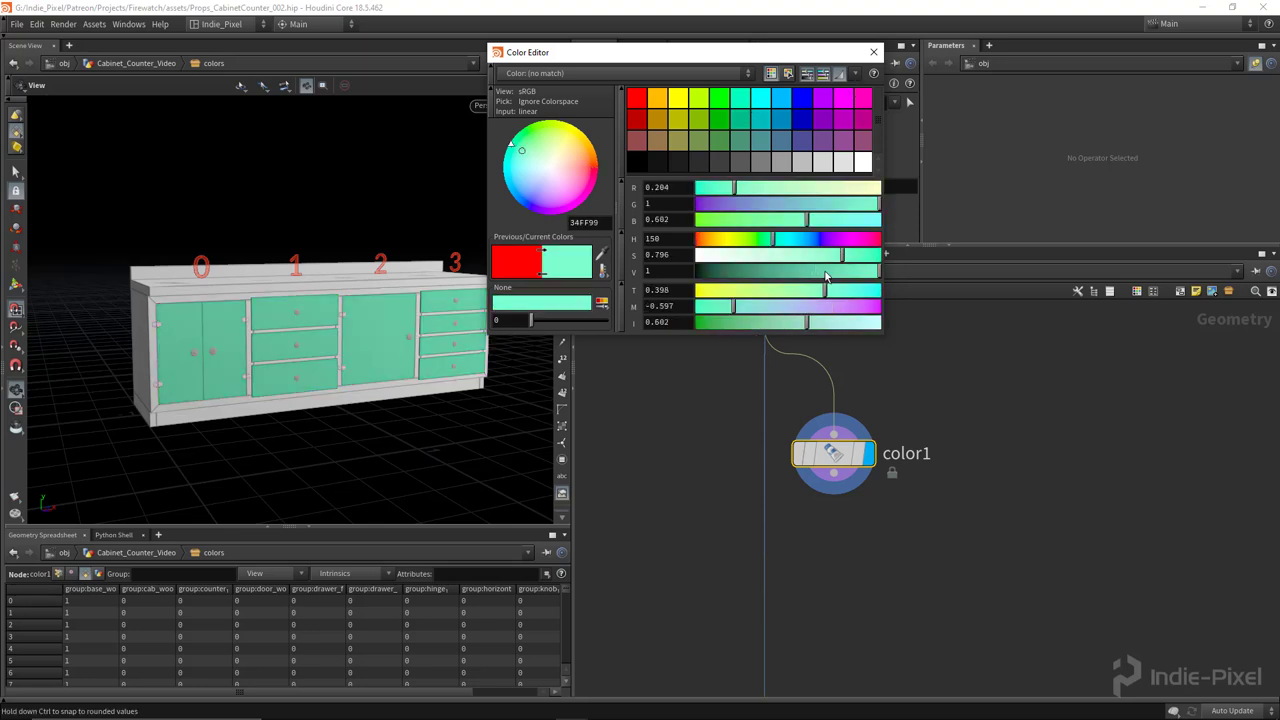
Shift the drawer fronts and doors colour from red to a dark muted green.
{"action": "left_click_drag", "start_coordinate": [824, 270], "coordinate": [844, 254]}
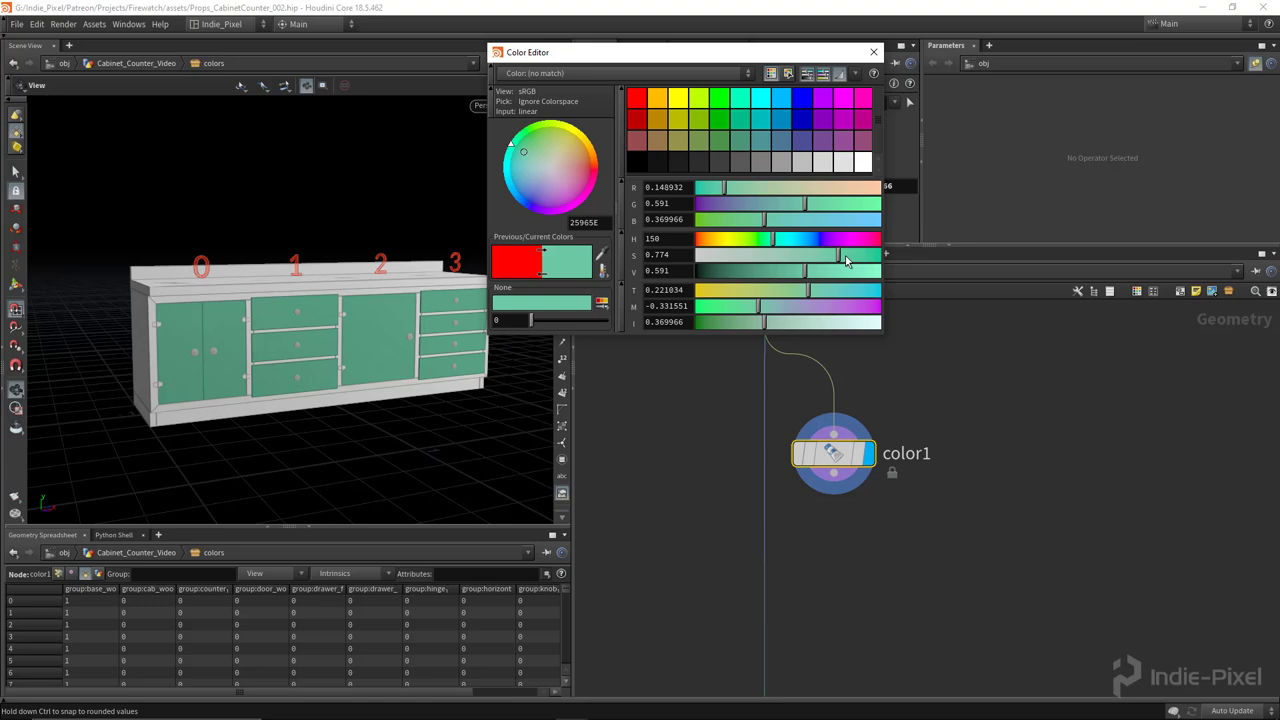
{"action": "left_click_drag", "start_coordinate": [848, 272], "coordinate": [790, 272]}
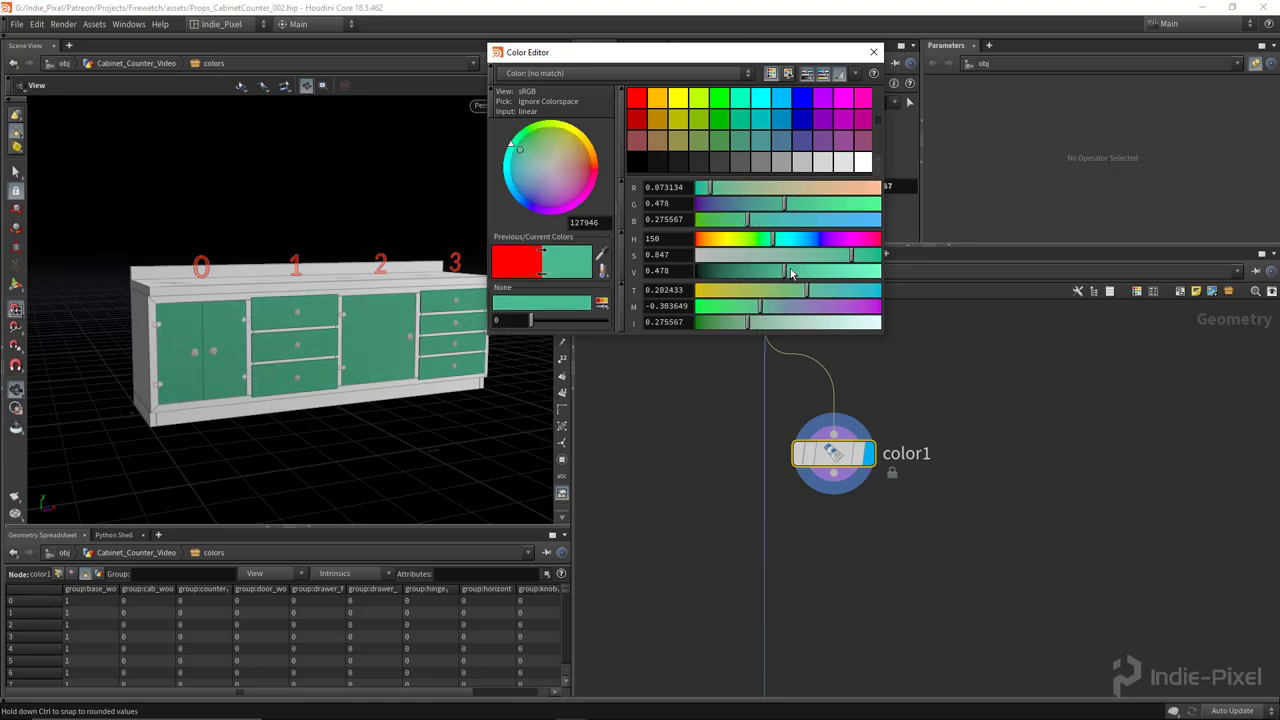
{"action": "left_click", "coordinate": [872, 52]}
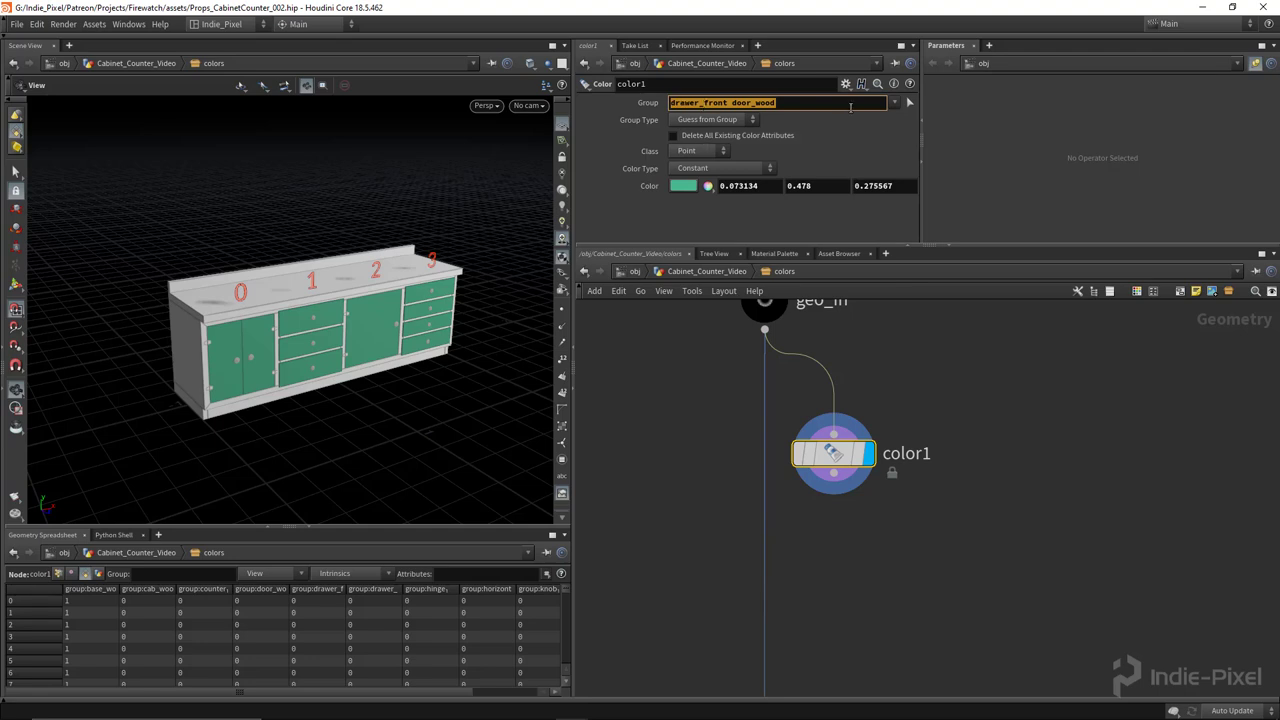
Start a second Color node's group selection by adding the counter group.
{"action": "double_click", "coordinate": [698, 102]}
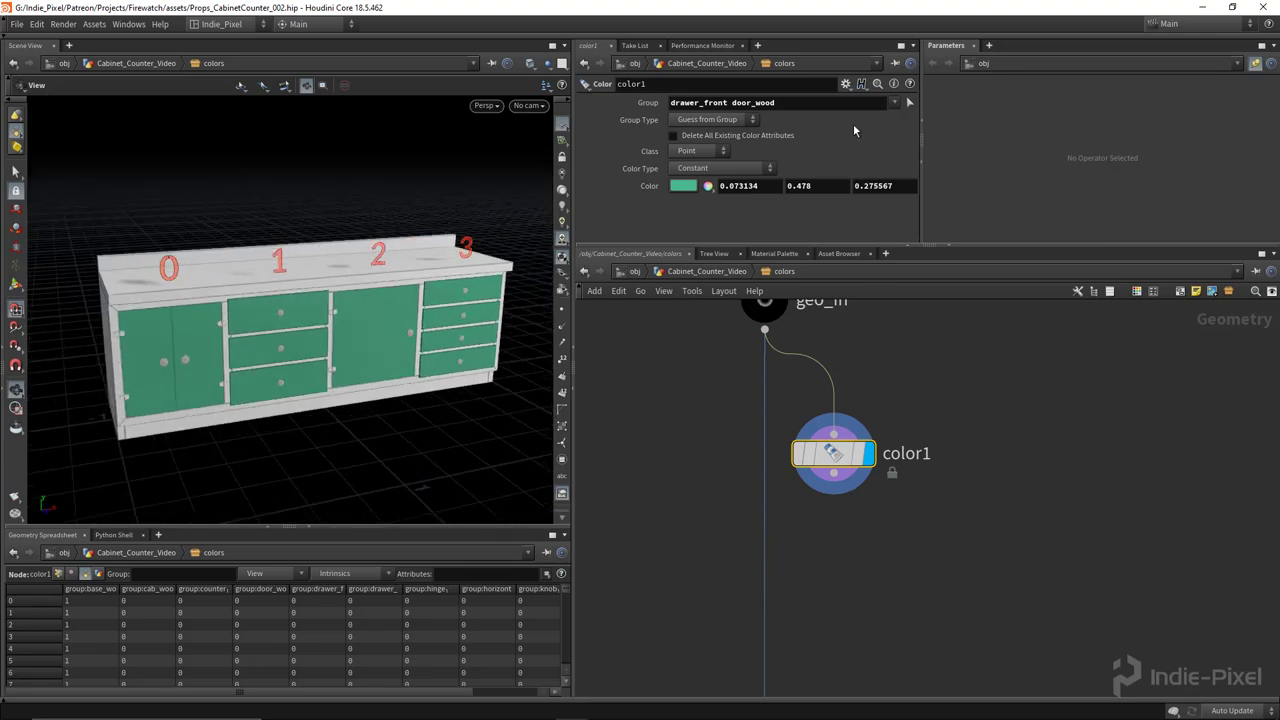
{"action": "left_click", "coordinate": [894, 102]}
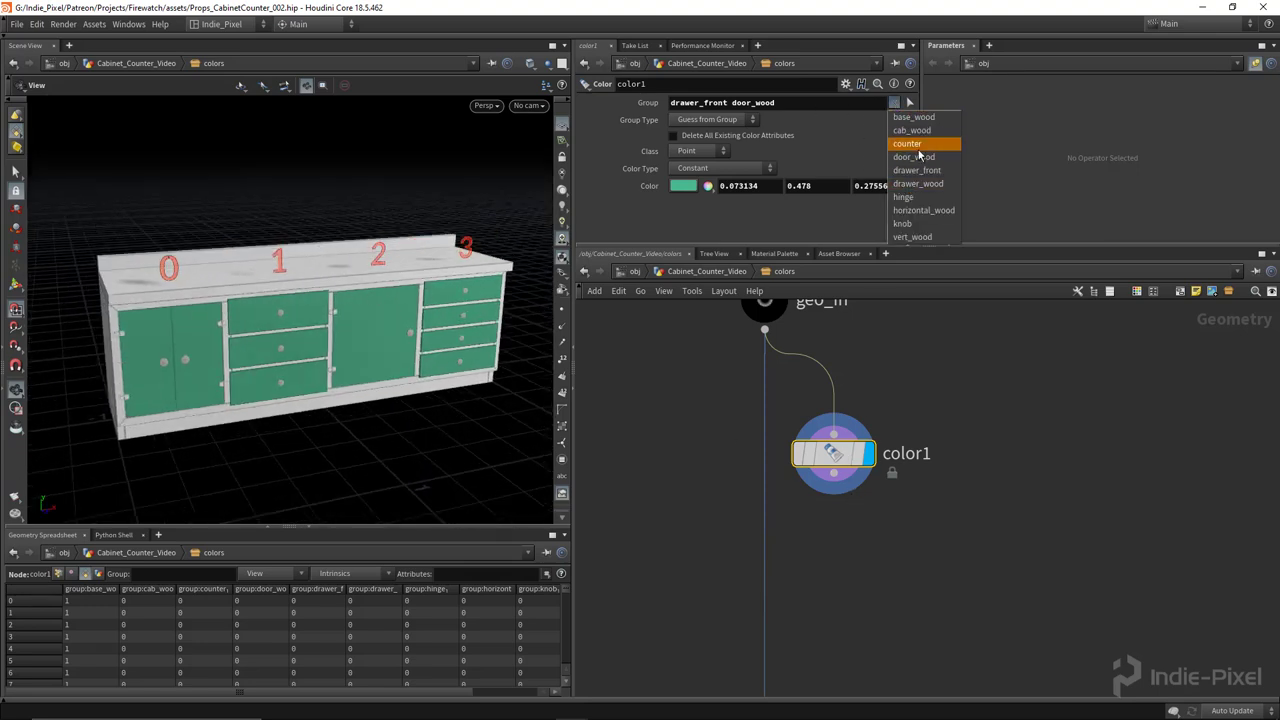
{"action": "left_click", "coordinate": [906, 144]}
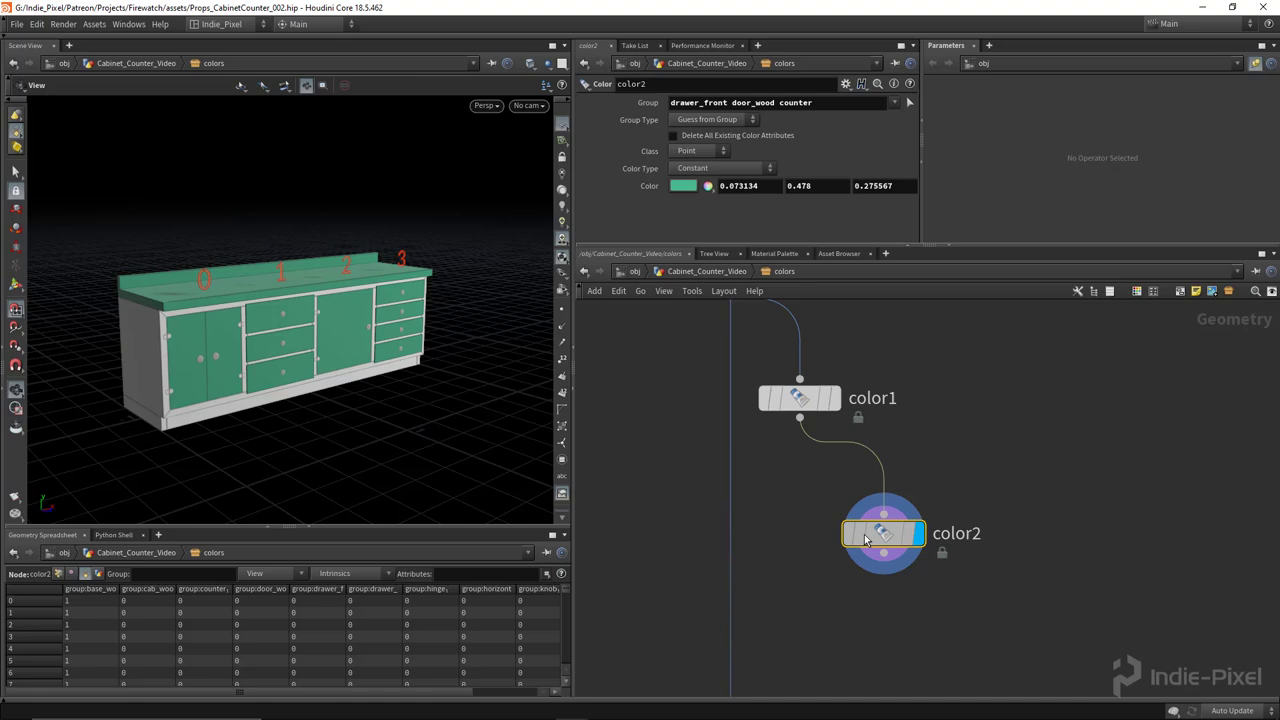
Confirm a light tan wood tone on color2.
{"action": "left_click_drag", "start_coordinate": [884, 532], "coordinate": [800, 474]}
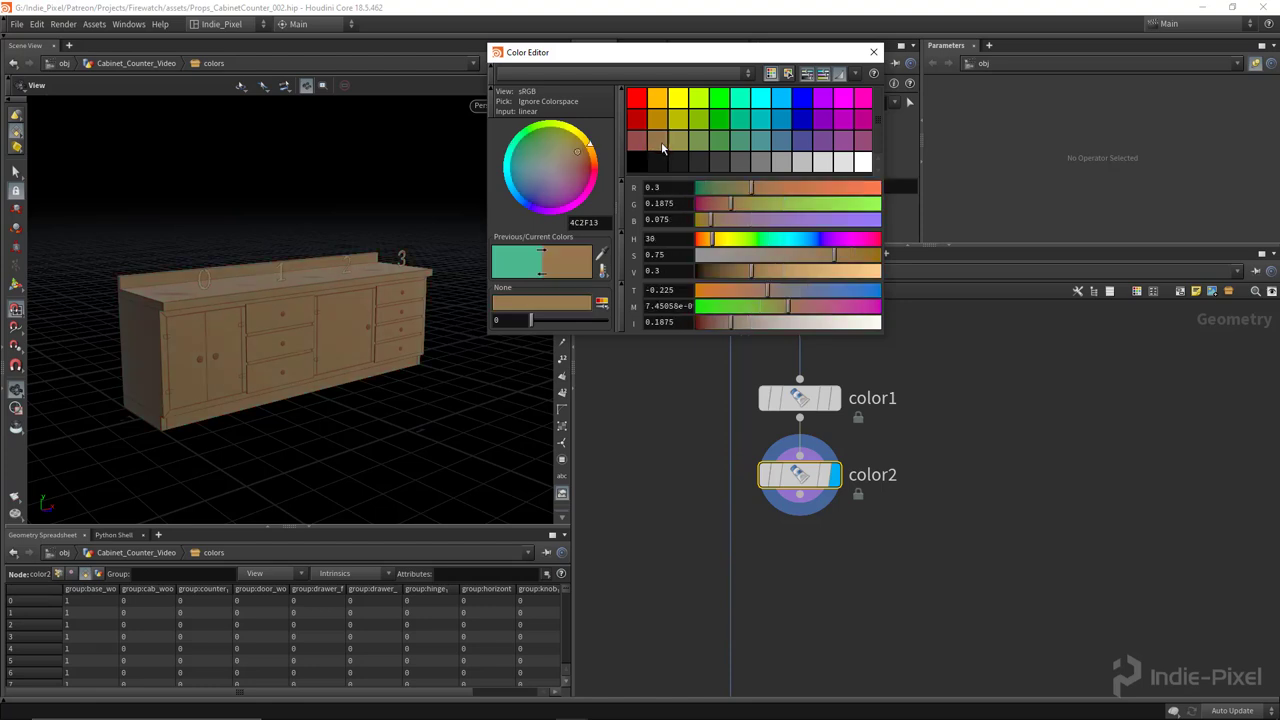
{"action": "left_click_drag", "start_coordinate": [576, 150], "coordinate": [568, 158]}
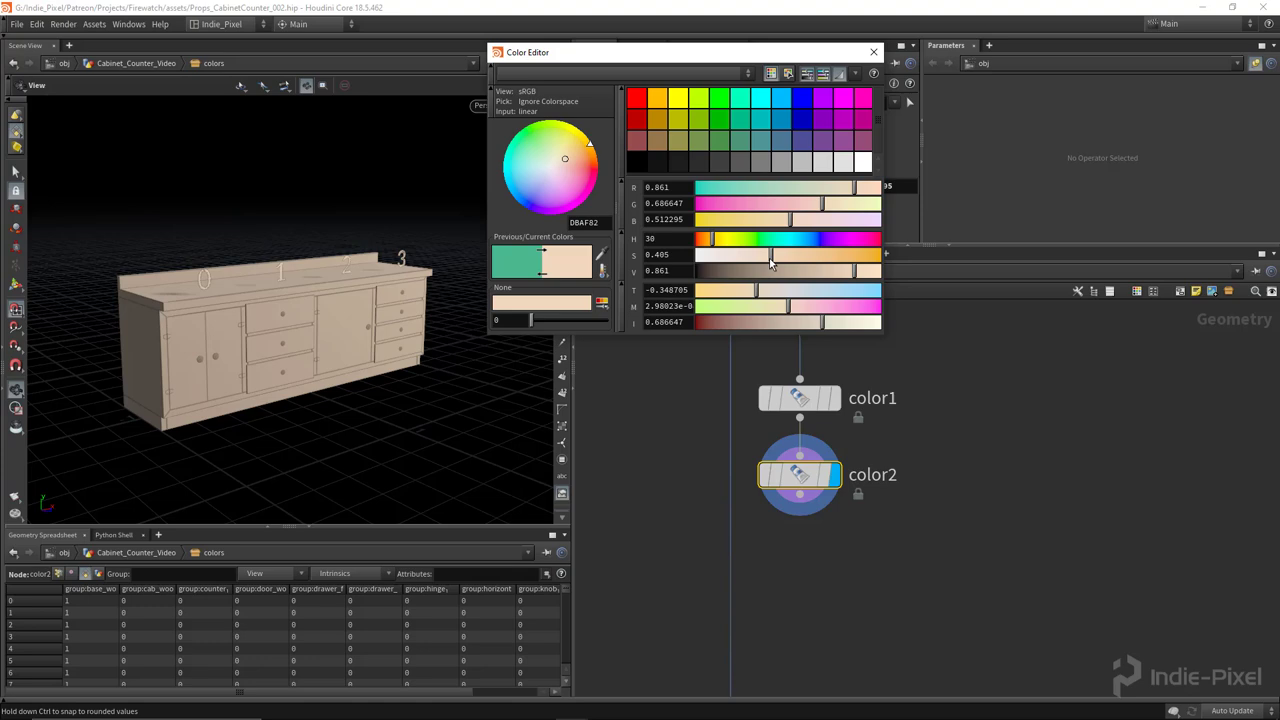
{"action": "left_click", "coordinate": [872, 52]}
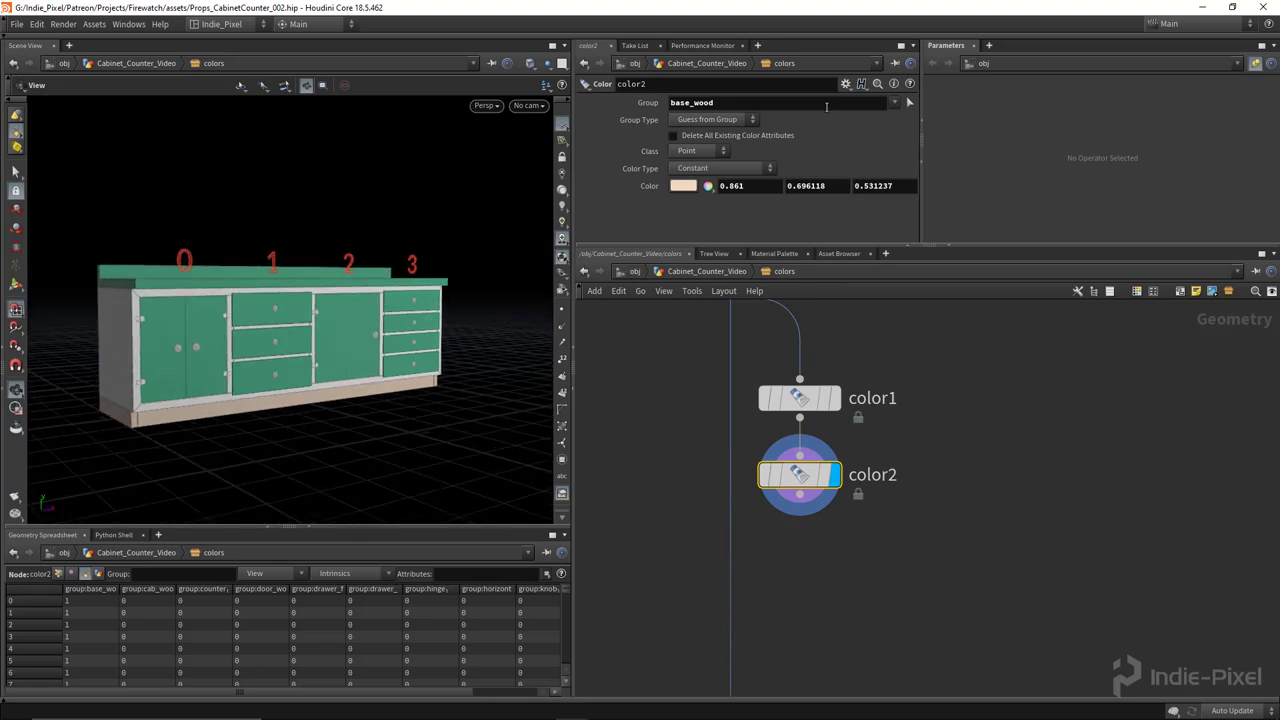
Add cab_wood, horizontal_wood and vert_wood groups to color2 alongside base.
{"action": "left_click", "coordinate": [894, 102]}
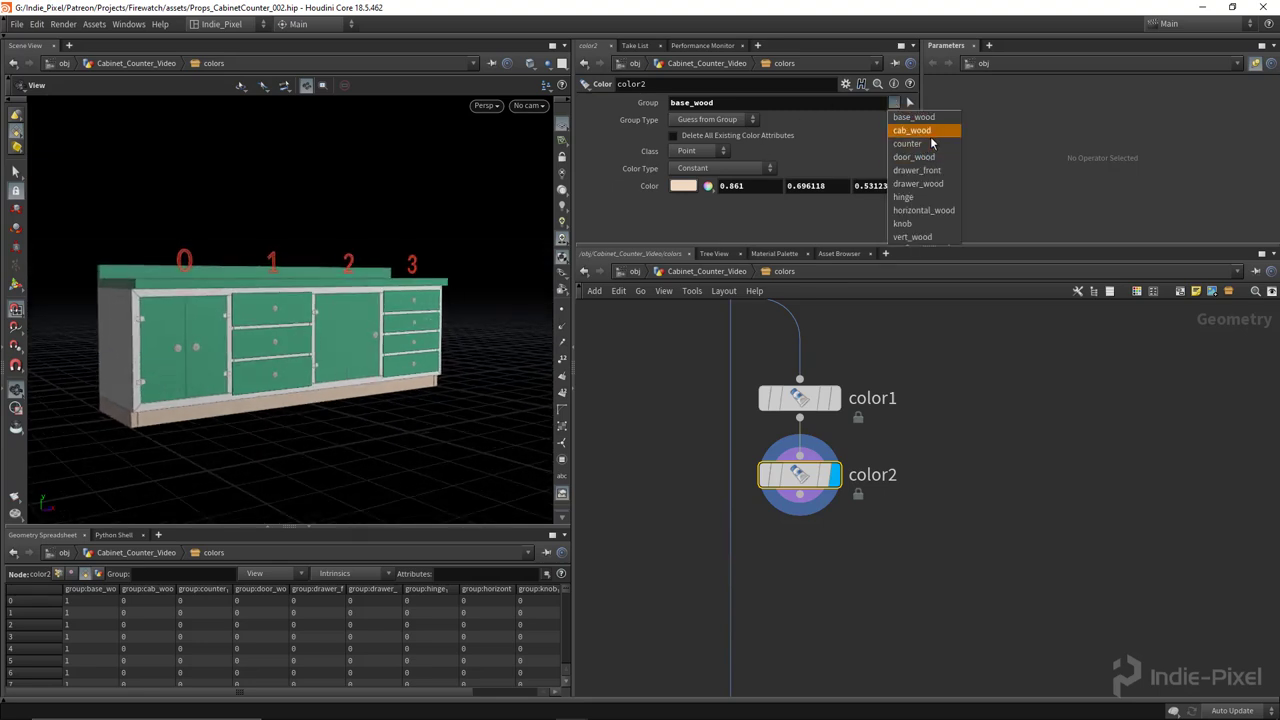
{"action": "left_click", "coordinate": [912, 130]}
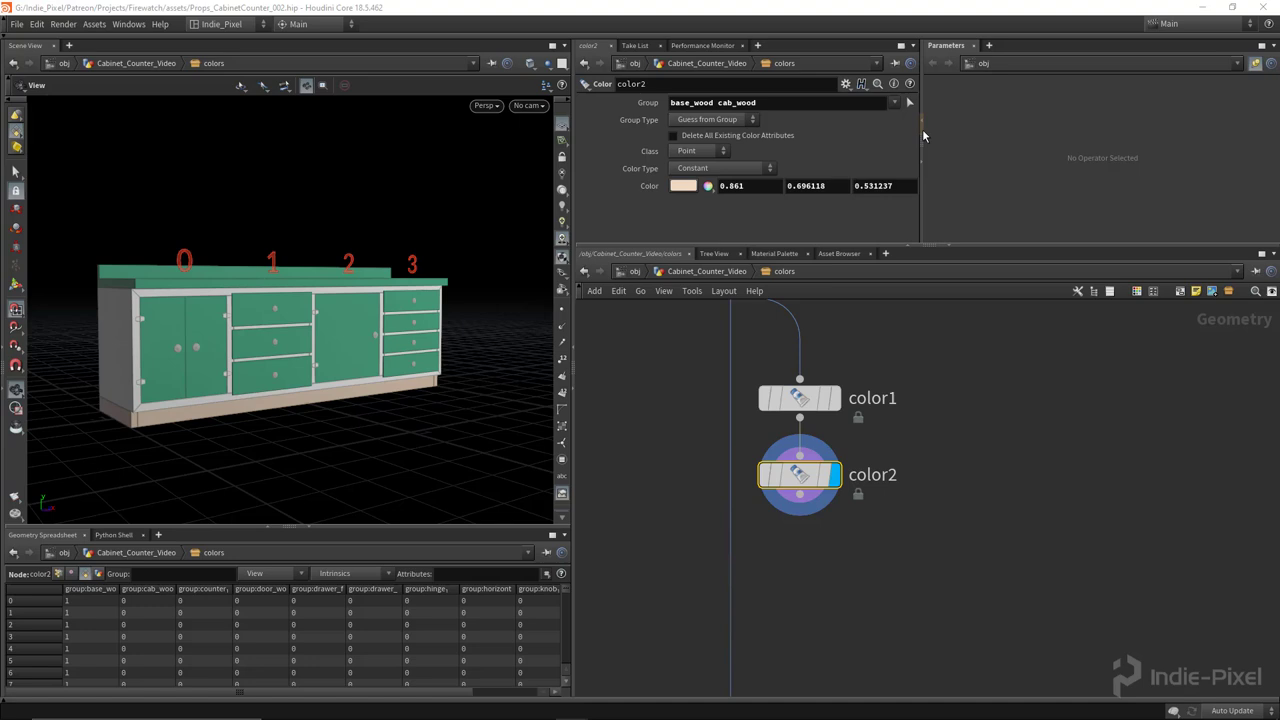
{"action": "left_click", "coordinate": [892, 102]}
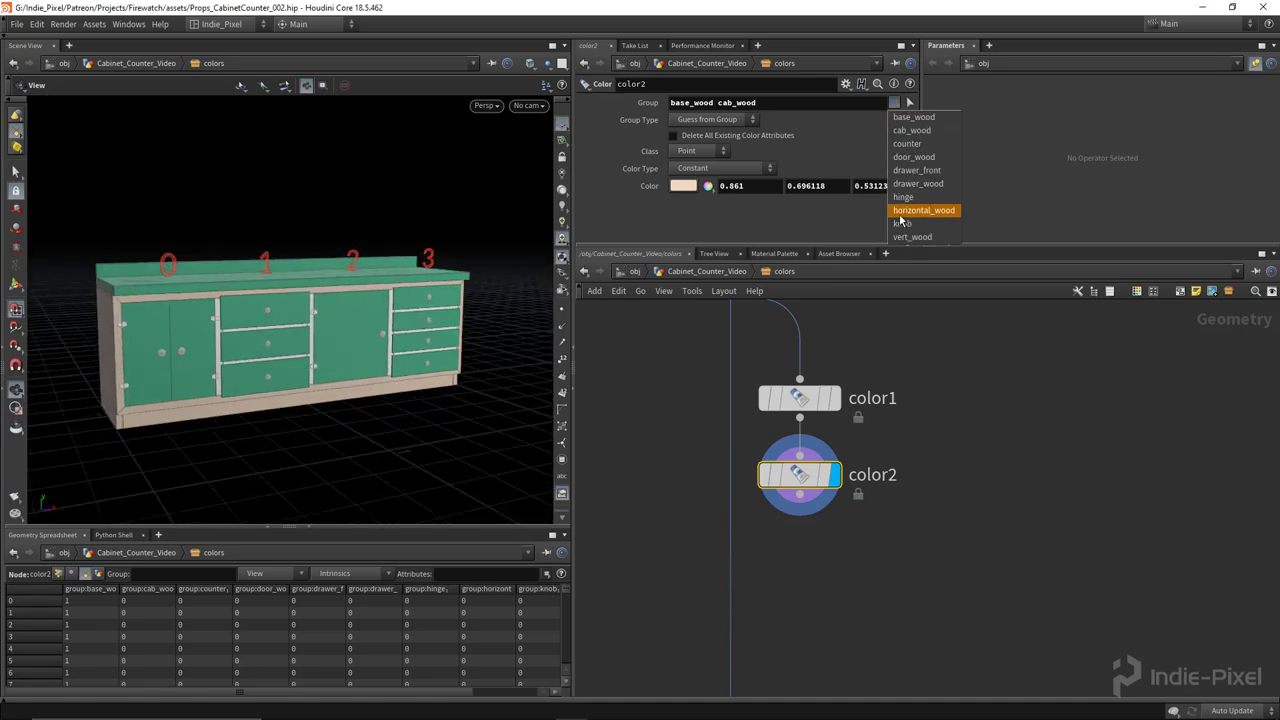
{"action": "left_click", "coordinate": [924, 210]}
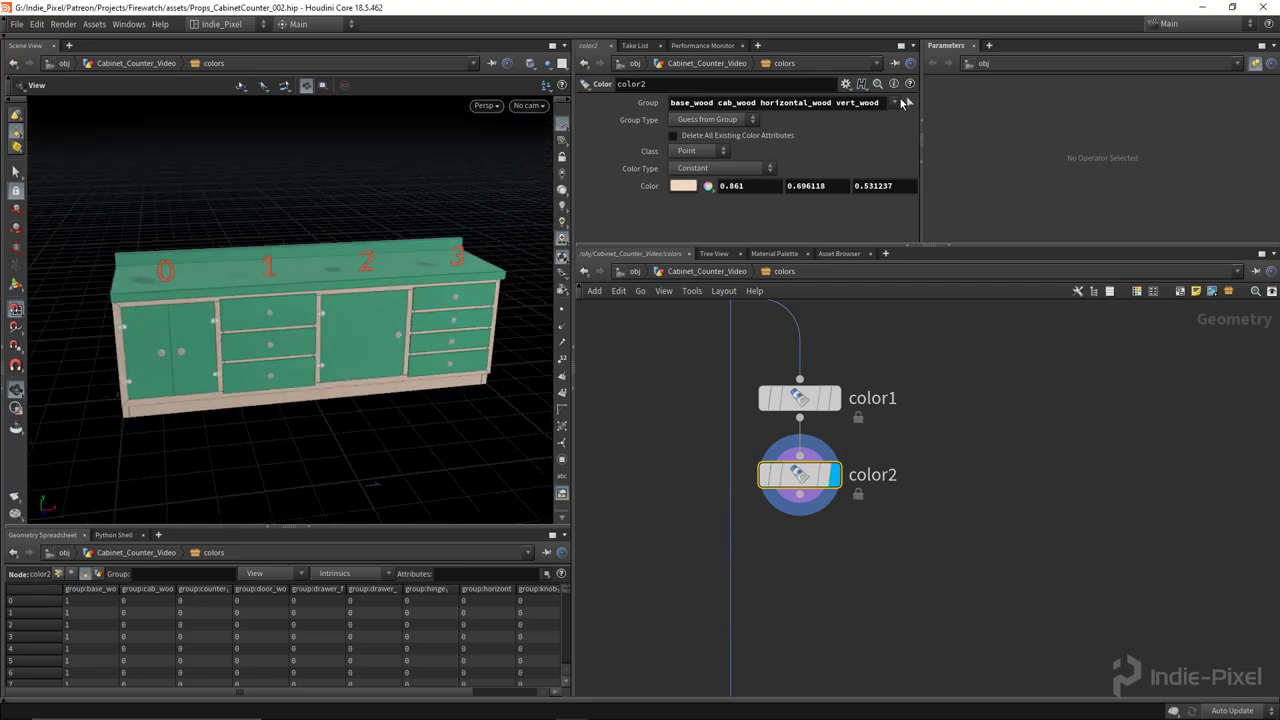
{"action": "left_click", "coordinate": [896, 102]}
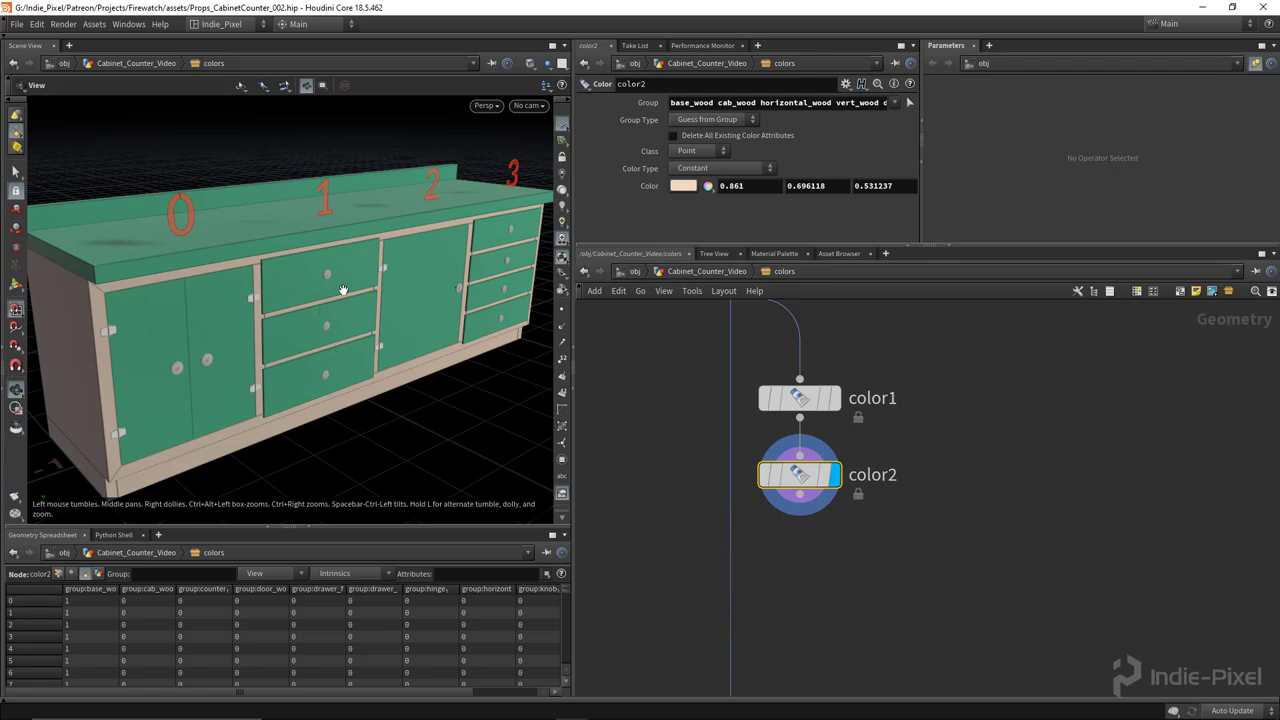
{"action": "left_click_drag", "start_coordinate": [344, 290], "coordinate": [380, 316]}
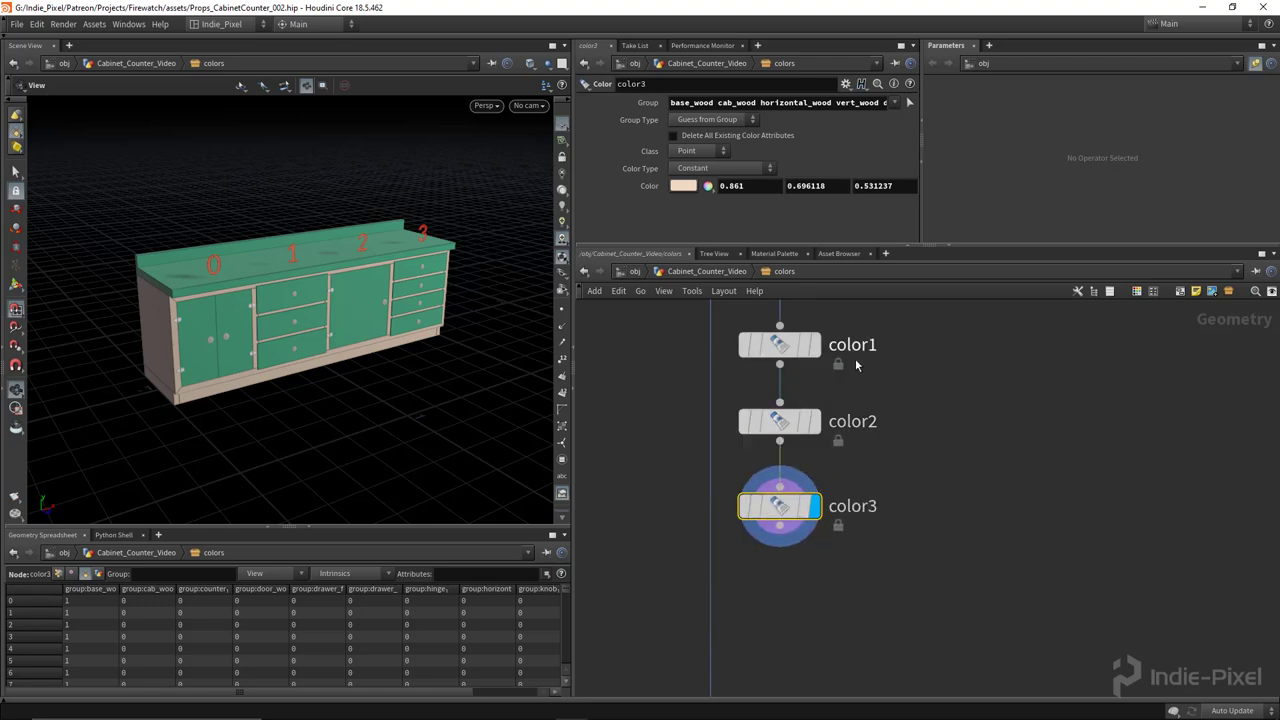
Rename the three Color nodes accent_color, wood_color and metal_color.
{"action": "double_click", "coordinate": [852, 344]}
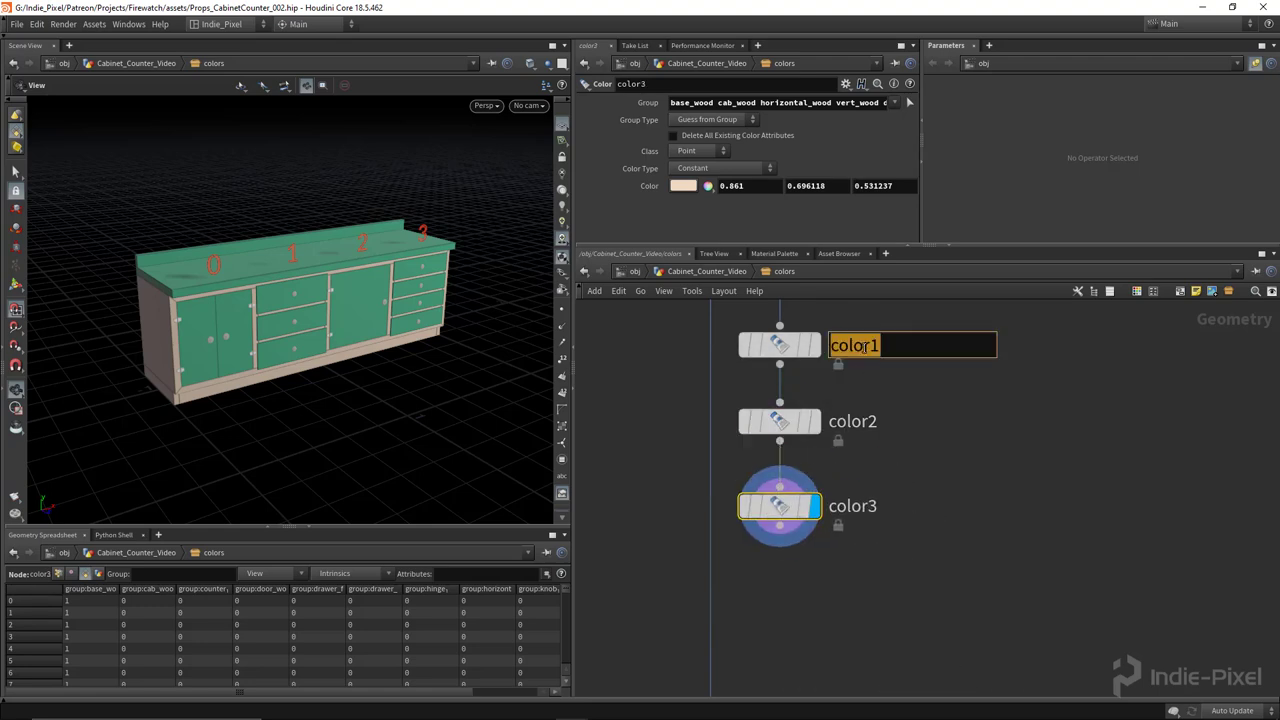
{"action": "type", "text": "ac"}
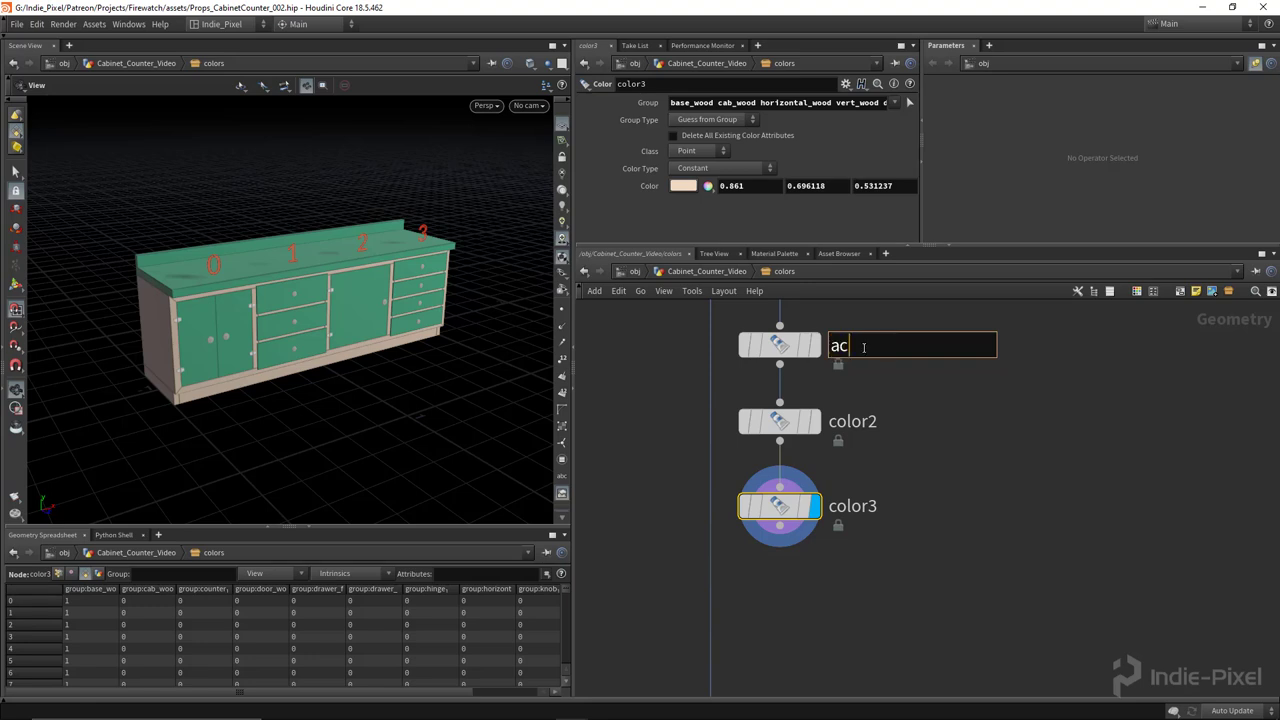
{"action": "type", "text": "accent_color"}
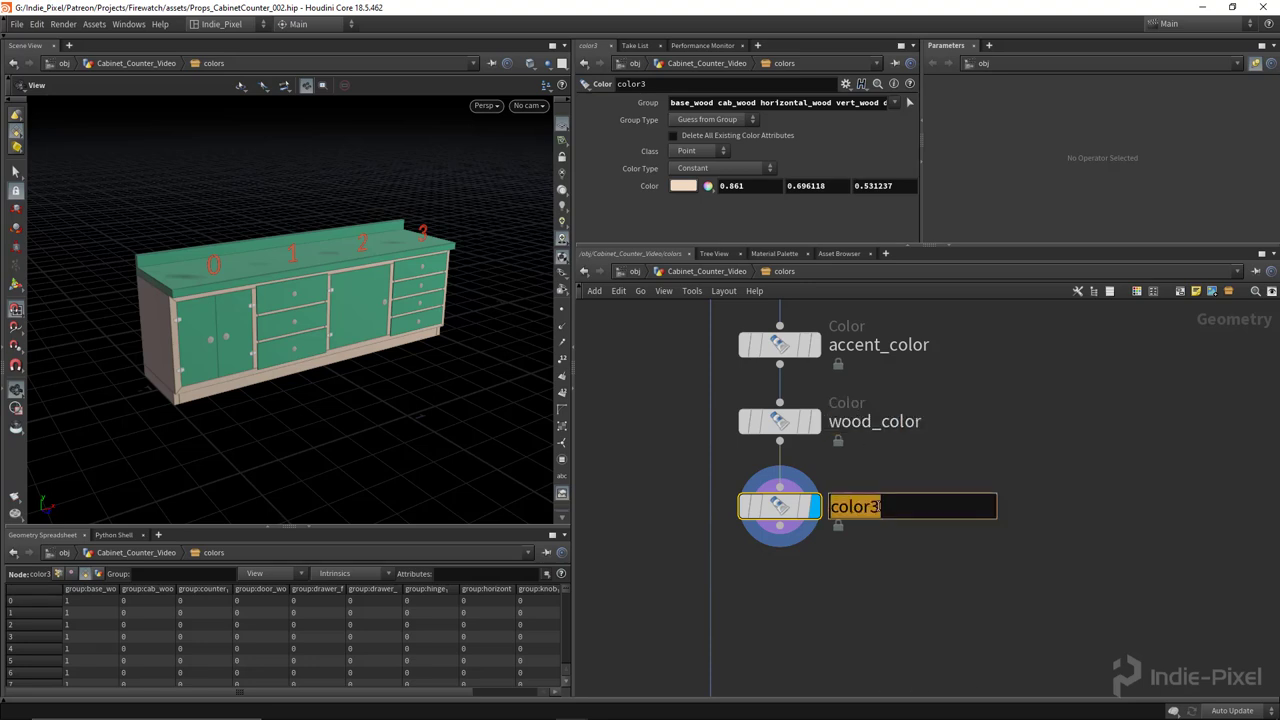
{"action": "type", "text": "met"}
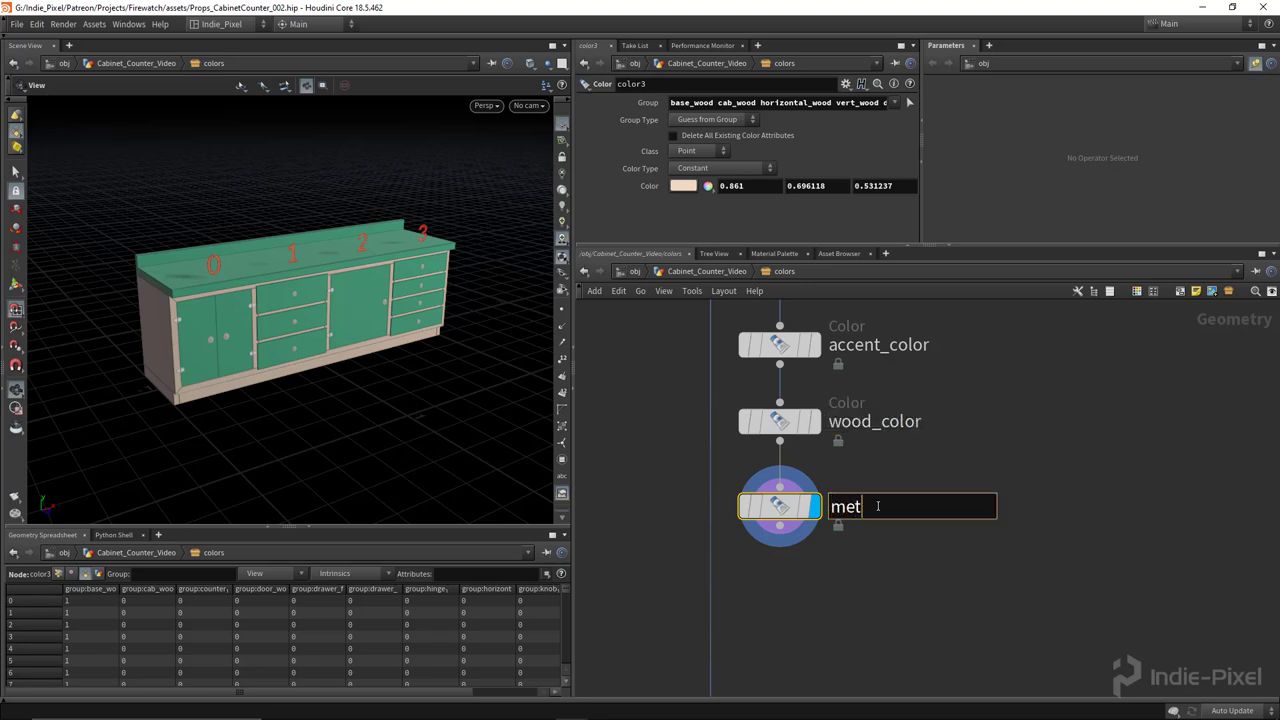
{"action": "type", "text": "al"}
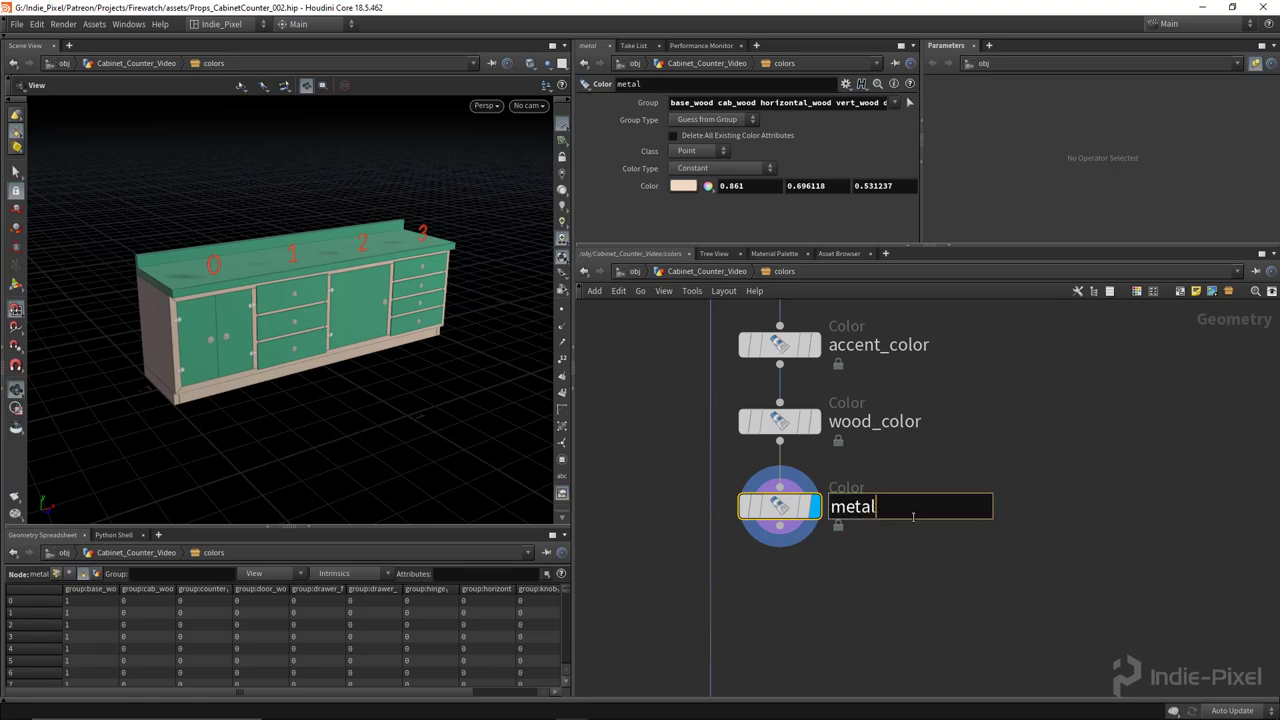
{"action": "type", "text": "_color"}
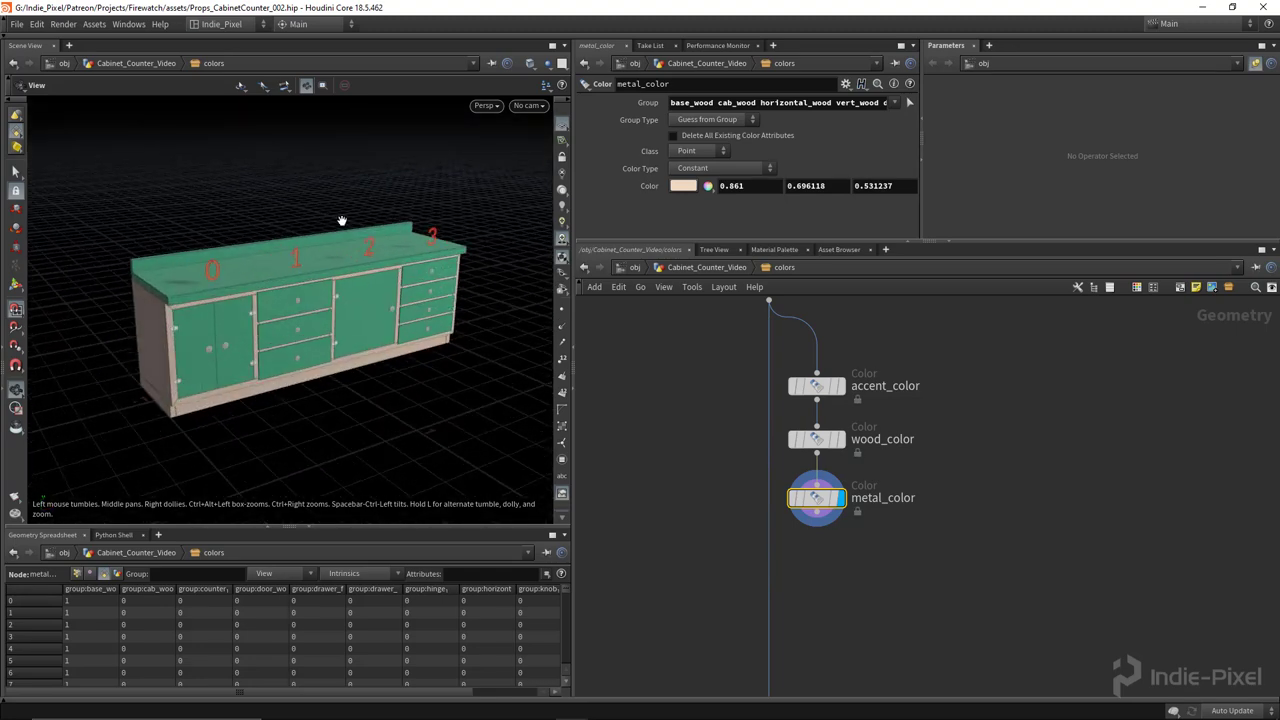
{"action": "mouse_move", "coordinate": [336, 326]}
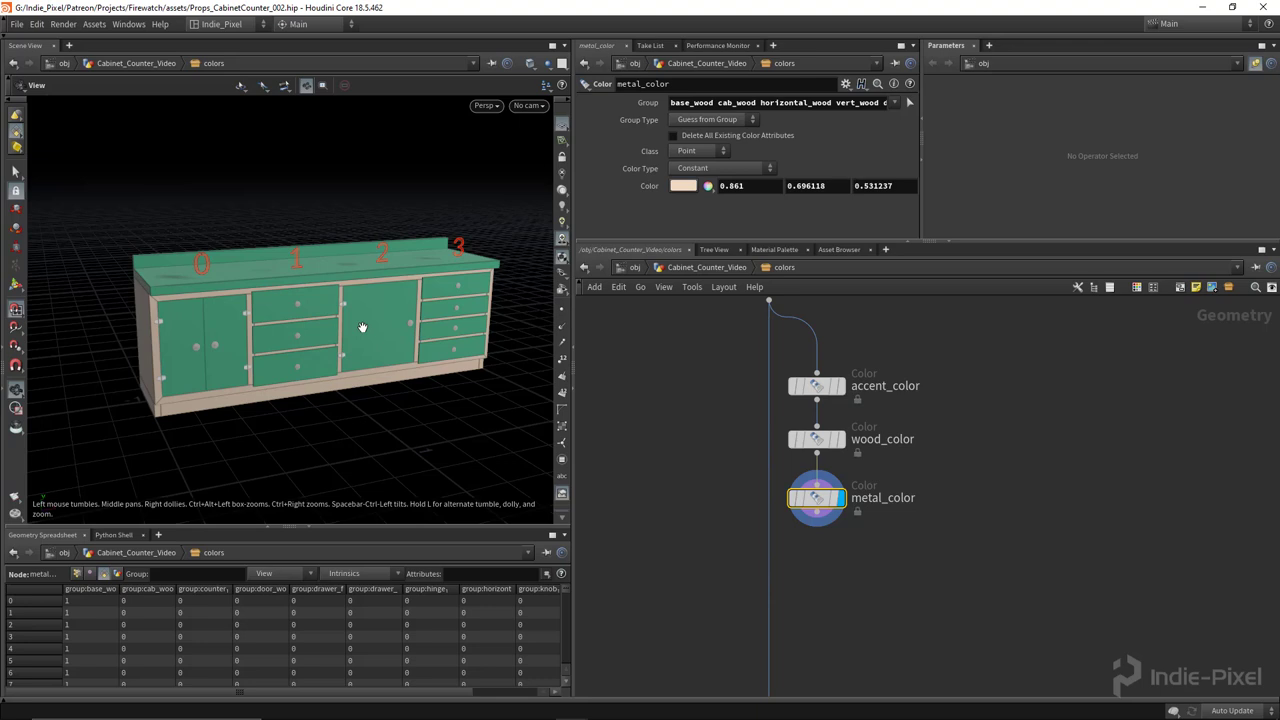
{"action": "mouse_move", "coordinate": [328, 368]}
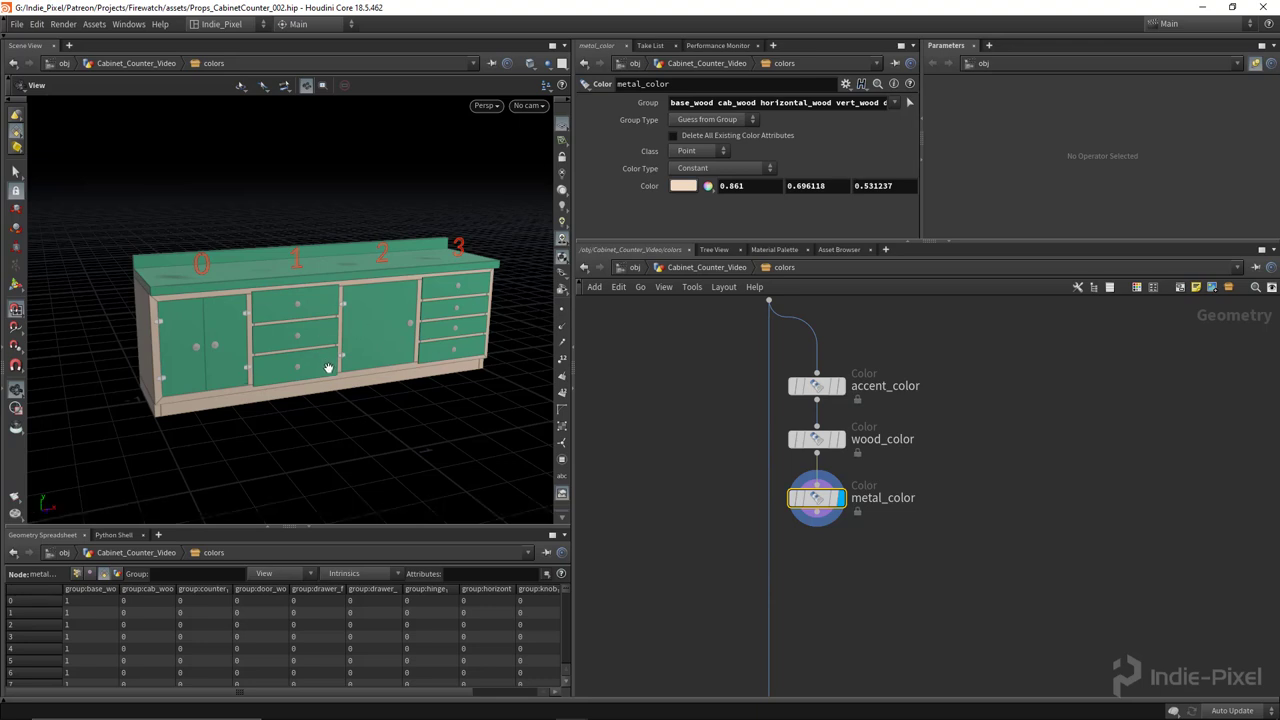
{"action": "mouse_move", "coordinate": [366, 334]}
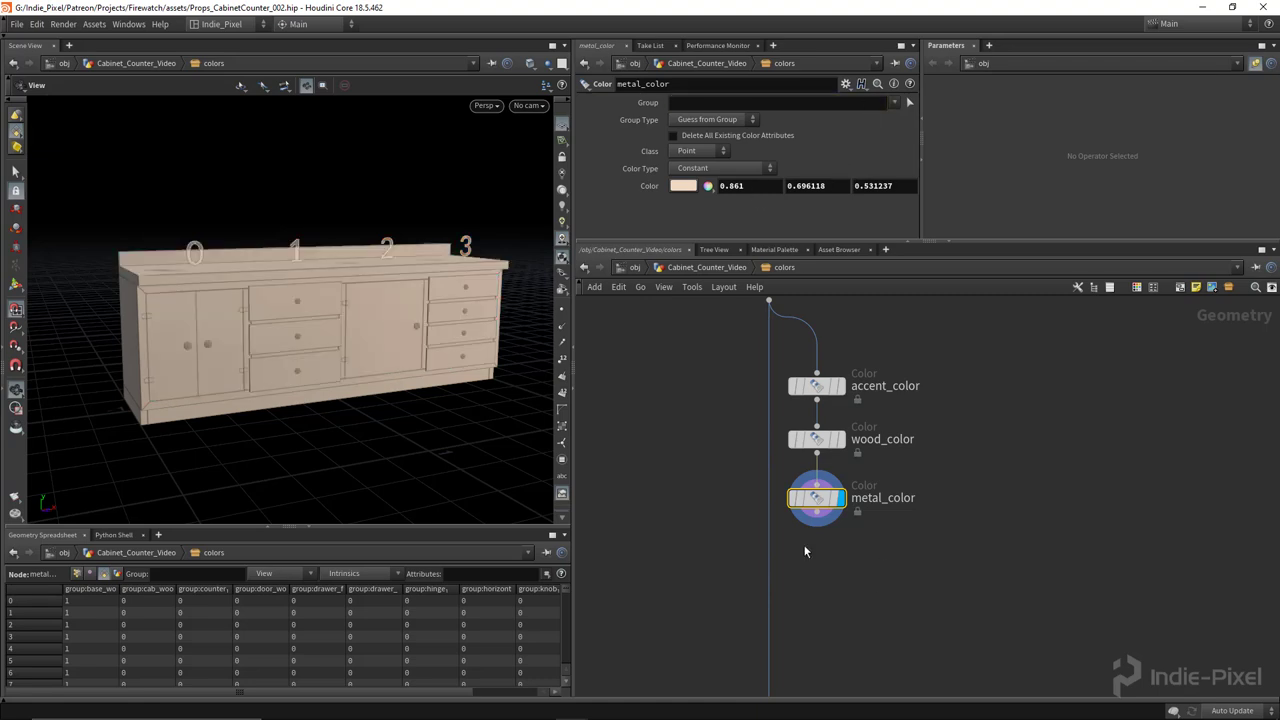
Tint the hinge and knob groups a dark bluish-grey on metal_color.
{"action": "left_click", "coordinate": [896, 104]}
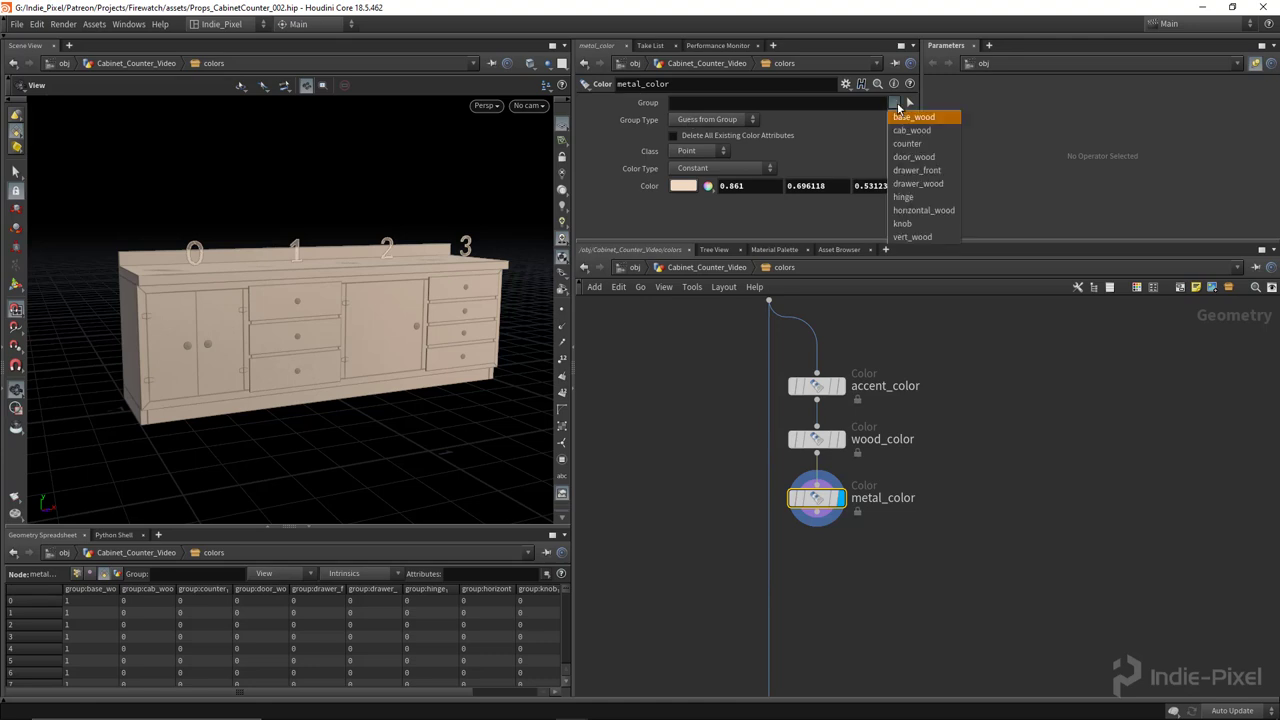
{"action": "left_click", "coordinate": [904, 196]}
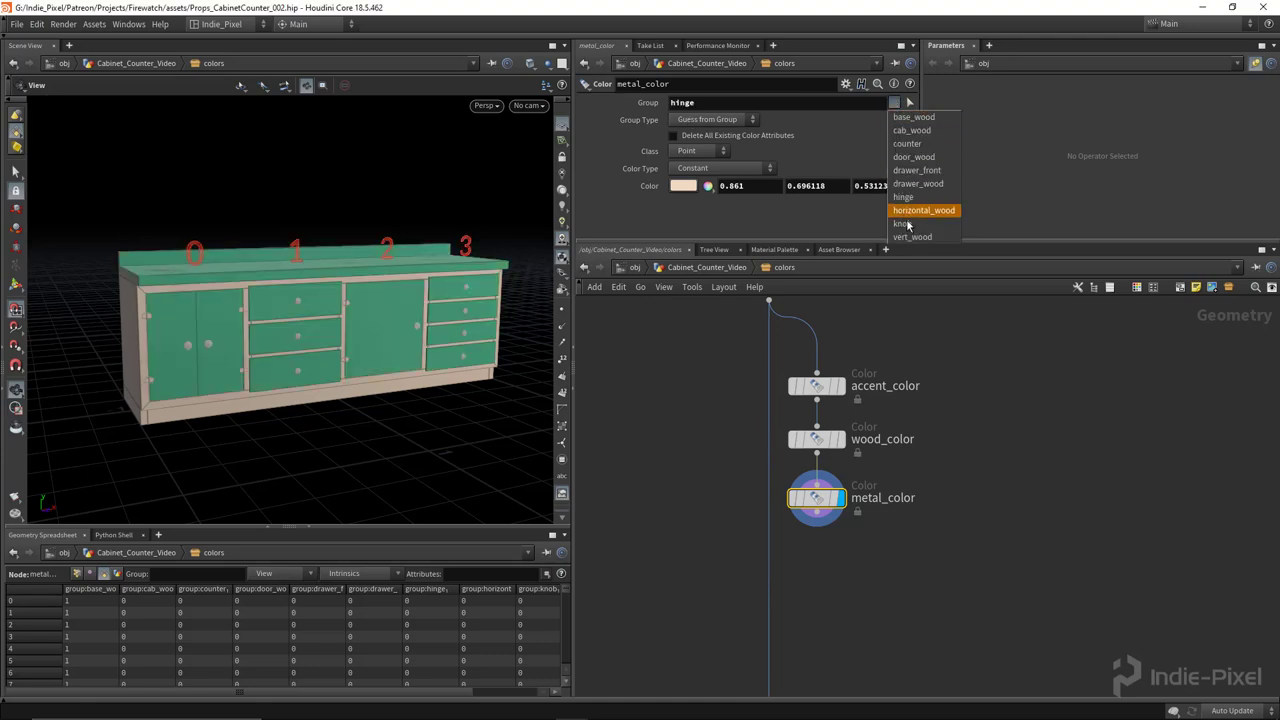
{"action": "left_click", "coordinate": [684, 186]}
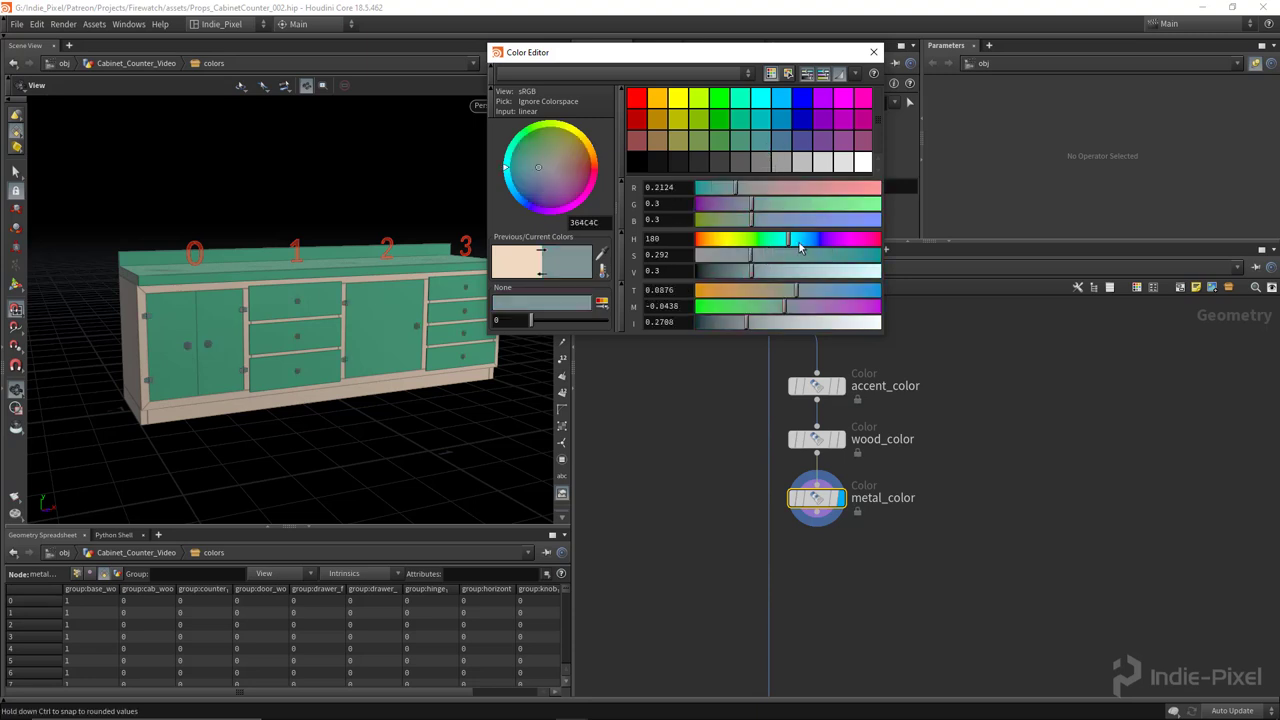
{"action": "left_click_drag", "start_coordinate": [800, 240], "coordinate": [748, 240]}
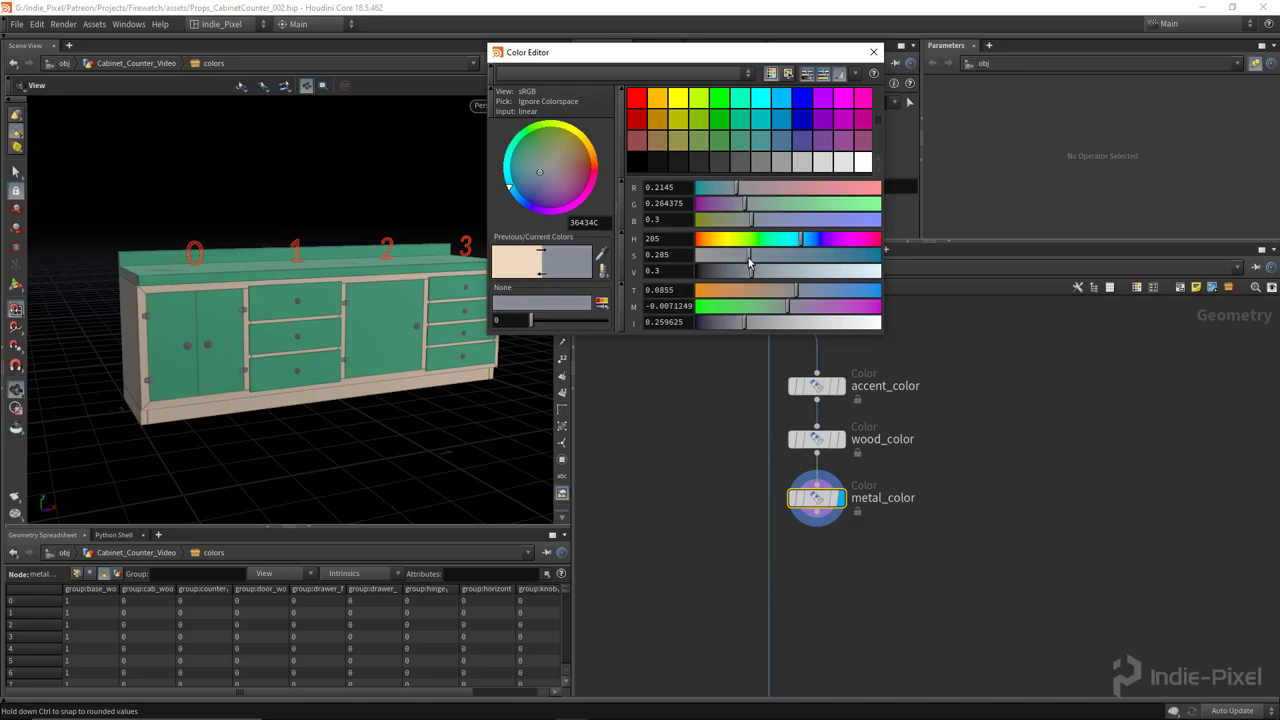
{"action": "left_click_drag", "start_coordinate": [748, 272], "coordinate": [722, 272]}
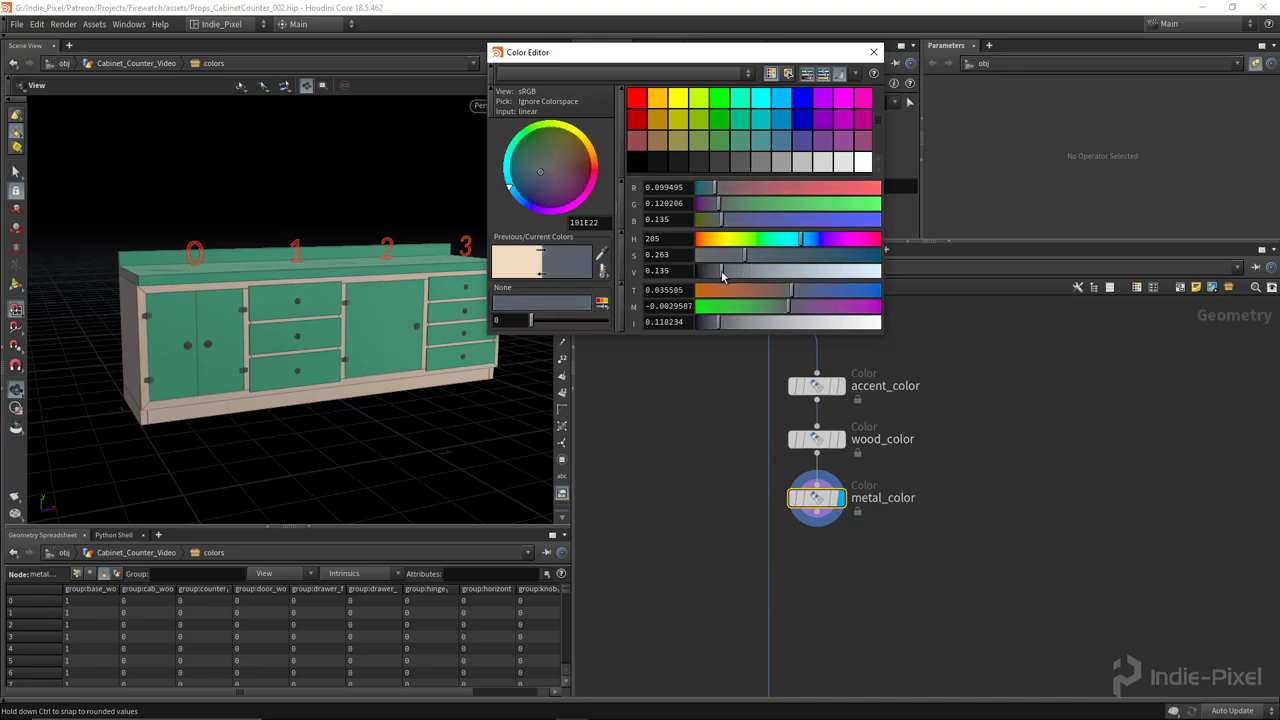
{"action": "left_click", "coordinate": [872, 52]}
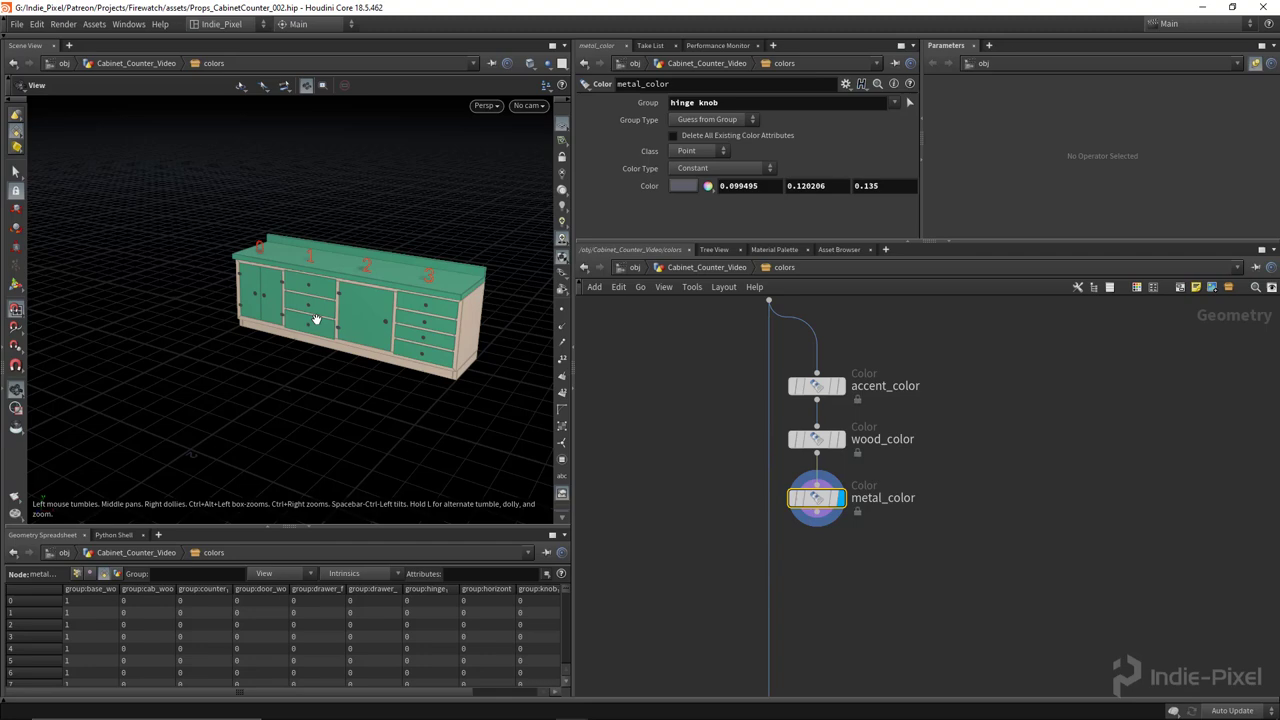
{"action": "left_click_drag", "start_coordinate": [316, 320], "coordinate": [488, 432]}
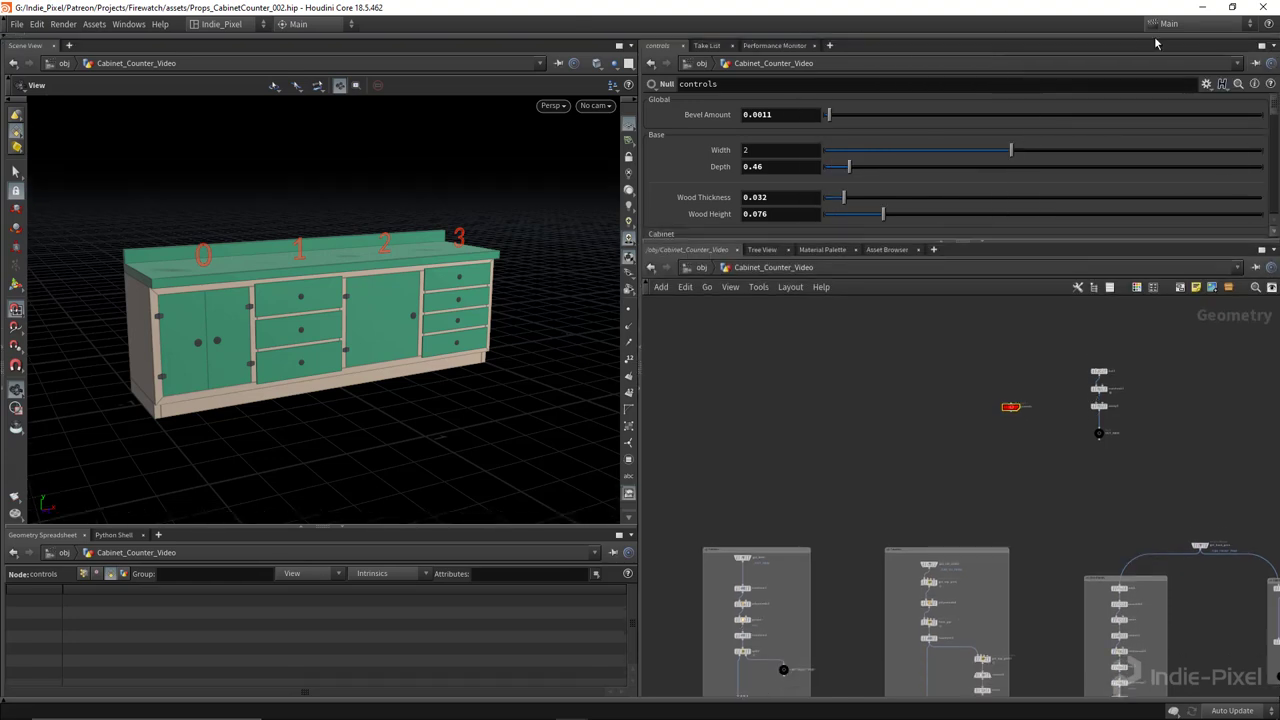
Split the pane, select controls and bring up Edit Parameter Interface.
{"action": "left_click", "coordinate": [1272, 46]}
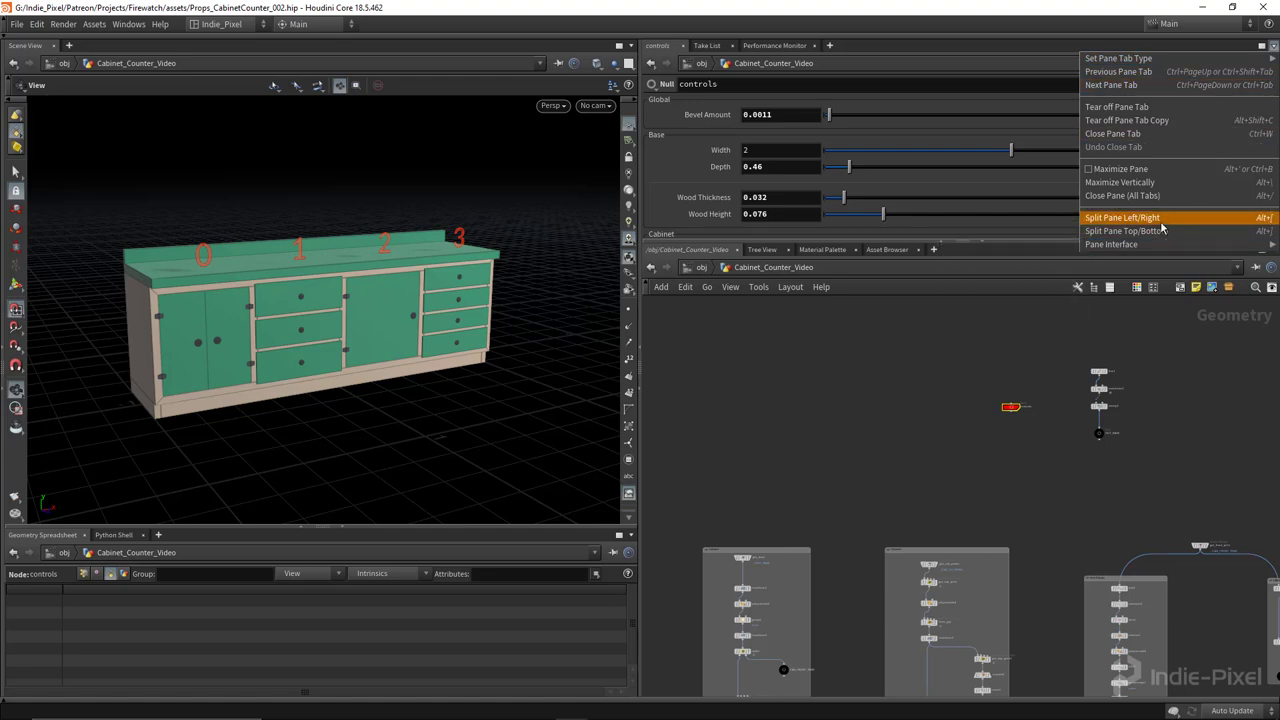
{"action": "left_click", "coordinate": [1122, 216]}
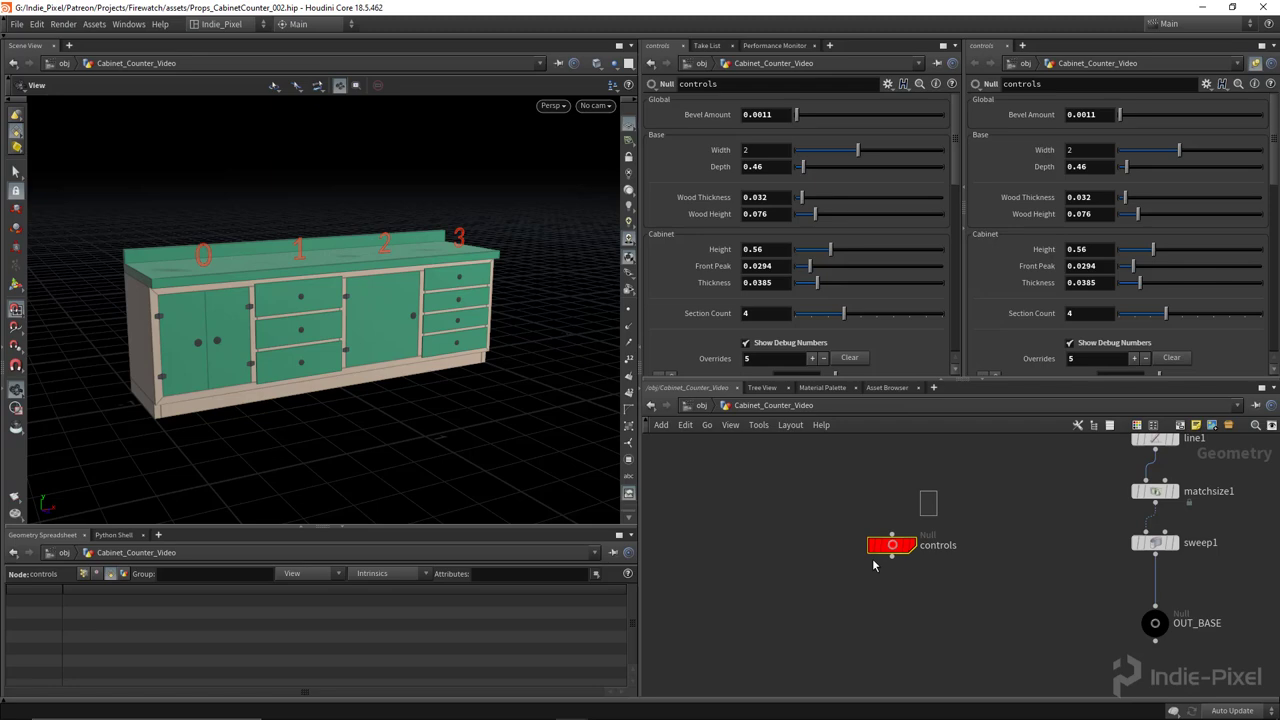
{"action": "left_click", "coordinate": [1206, 84]}
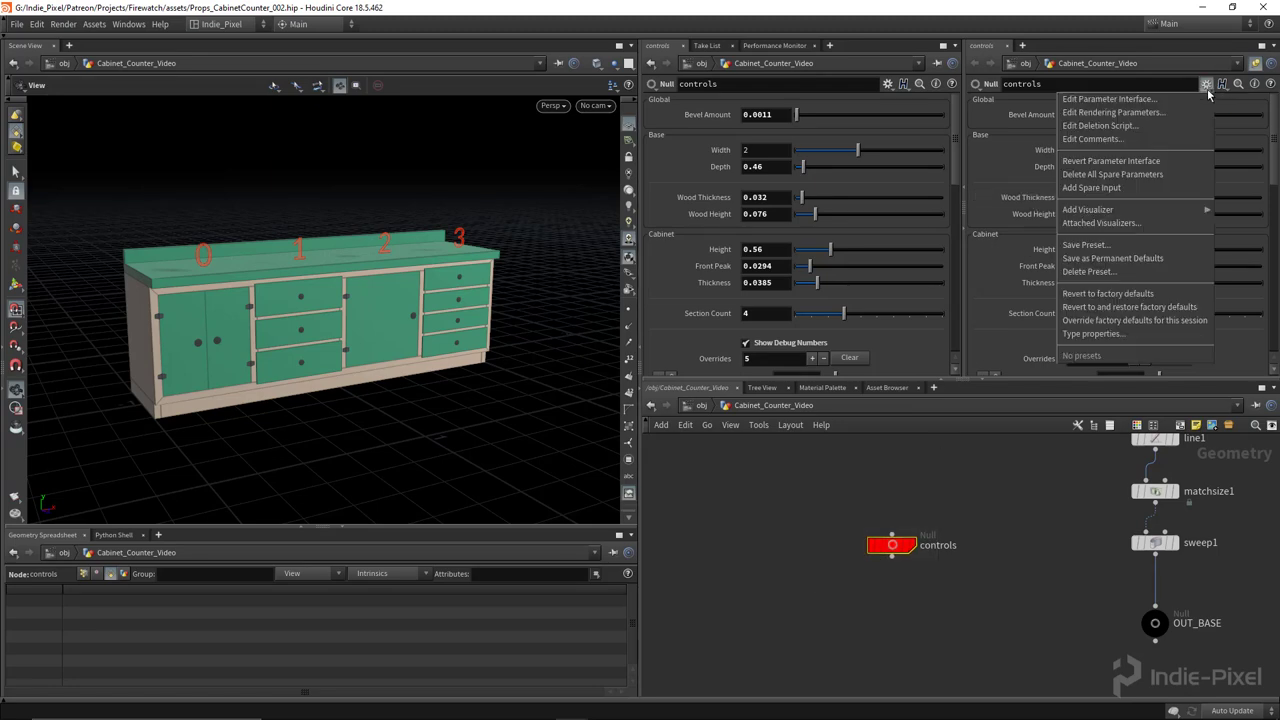
{"action": "left_click", "coordinate": [1108, 98]}
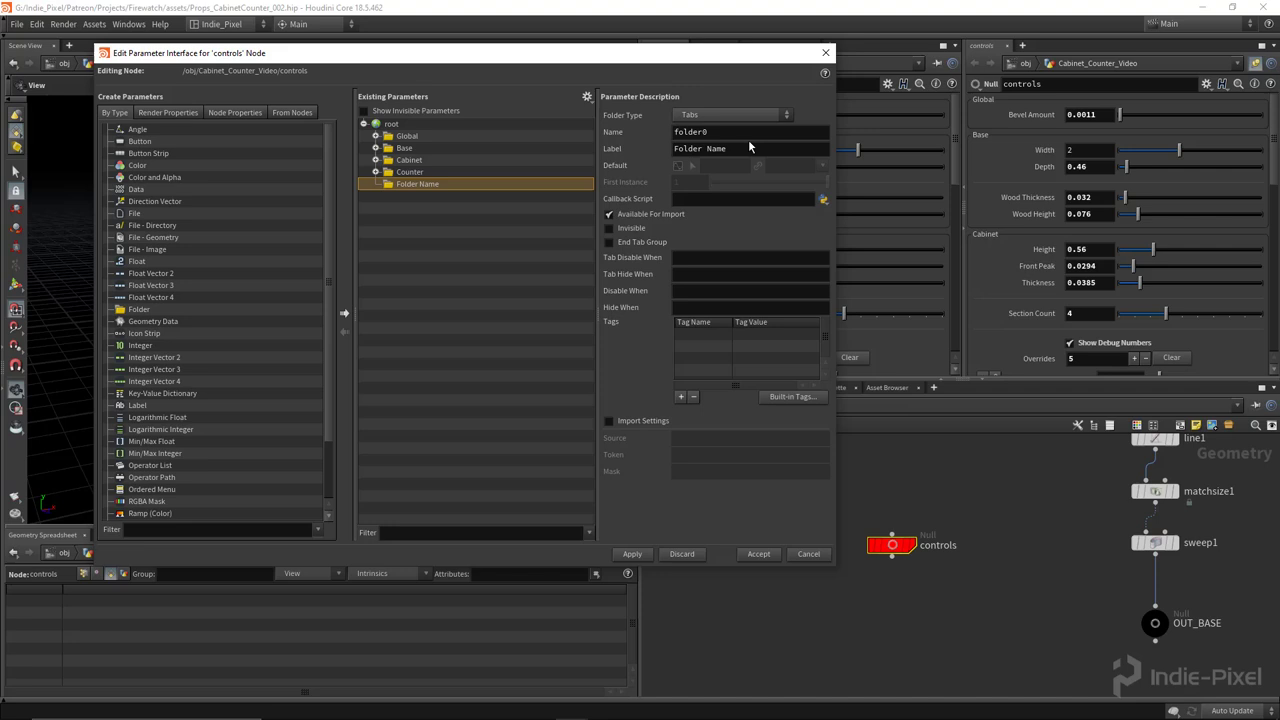
Name the new folder color_folder with label Colors.
{"action": "type", "text": "color f"}
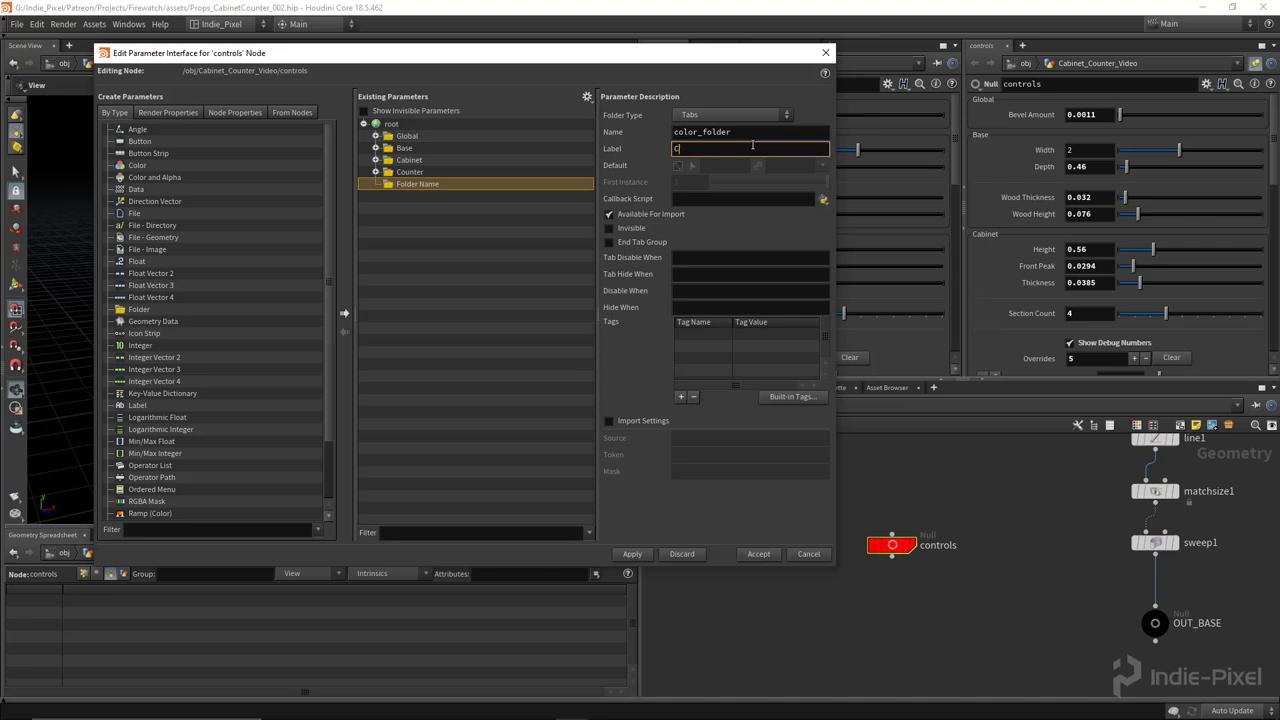
{"action": "type", "text": "olors"}
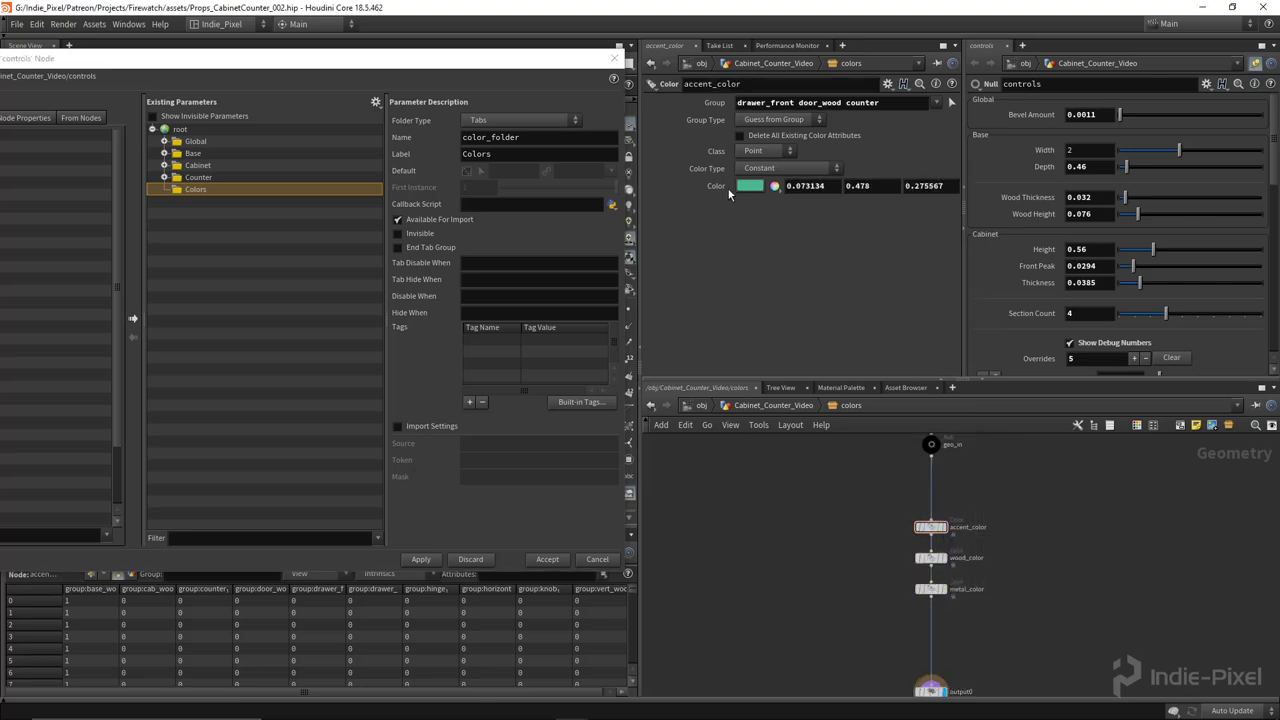
Drag the Color parameters from accent_color, wood_color and metal_color into the Colors folder.
{"action": "left_click", "coordinate": [196, 188]}
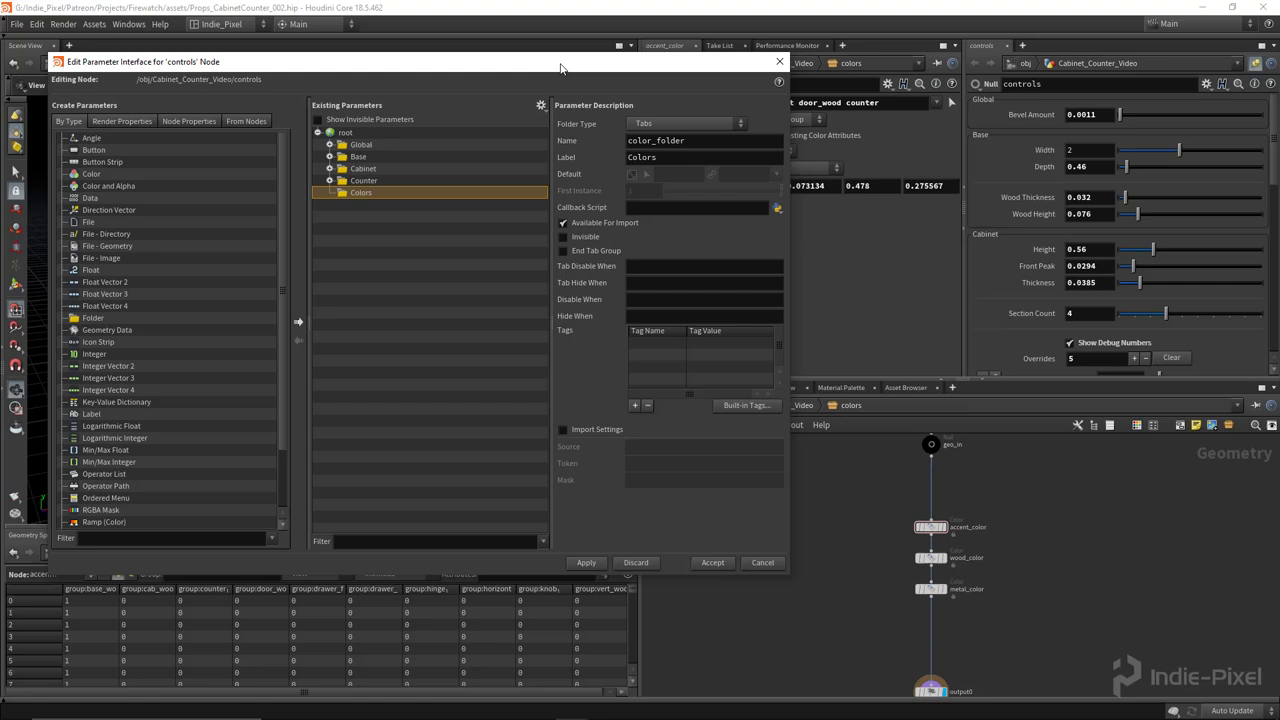
{"action": "left_click", "coordinate": [540, 104]}
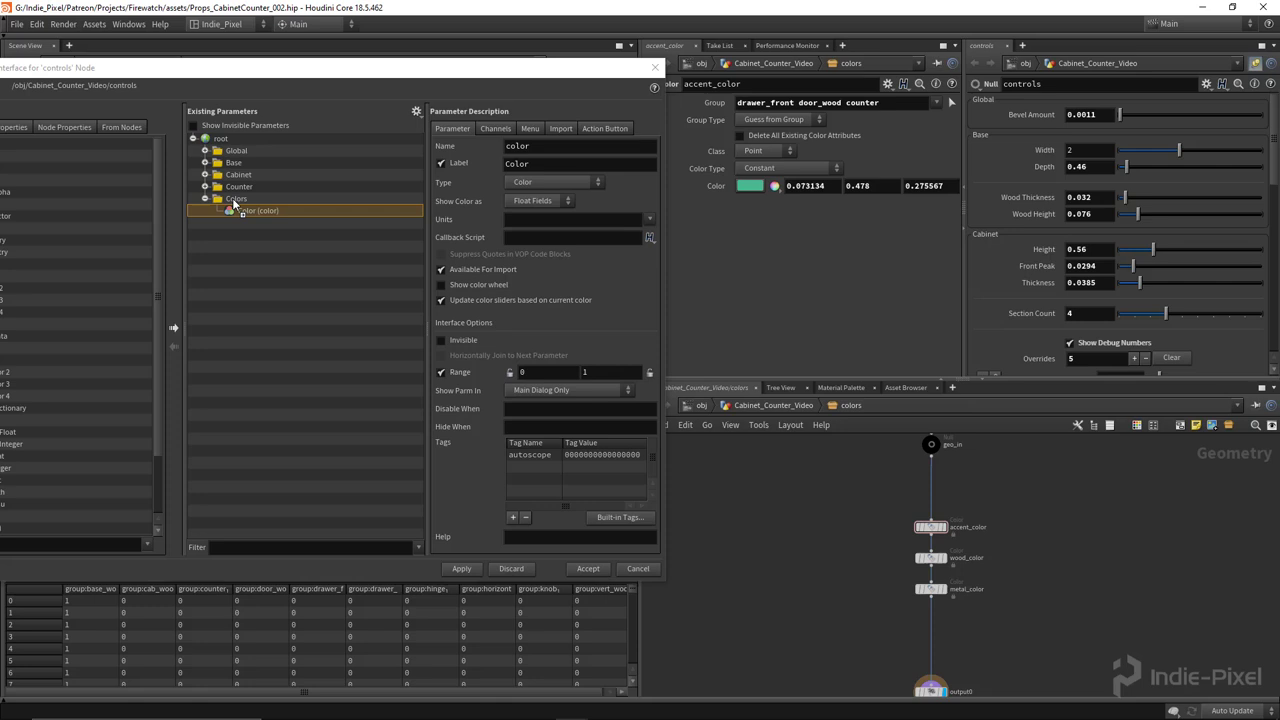
{"action": "left_click", "coordinate": [930, 558]}
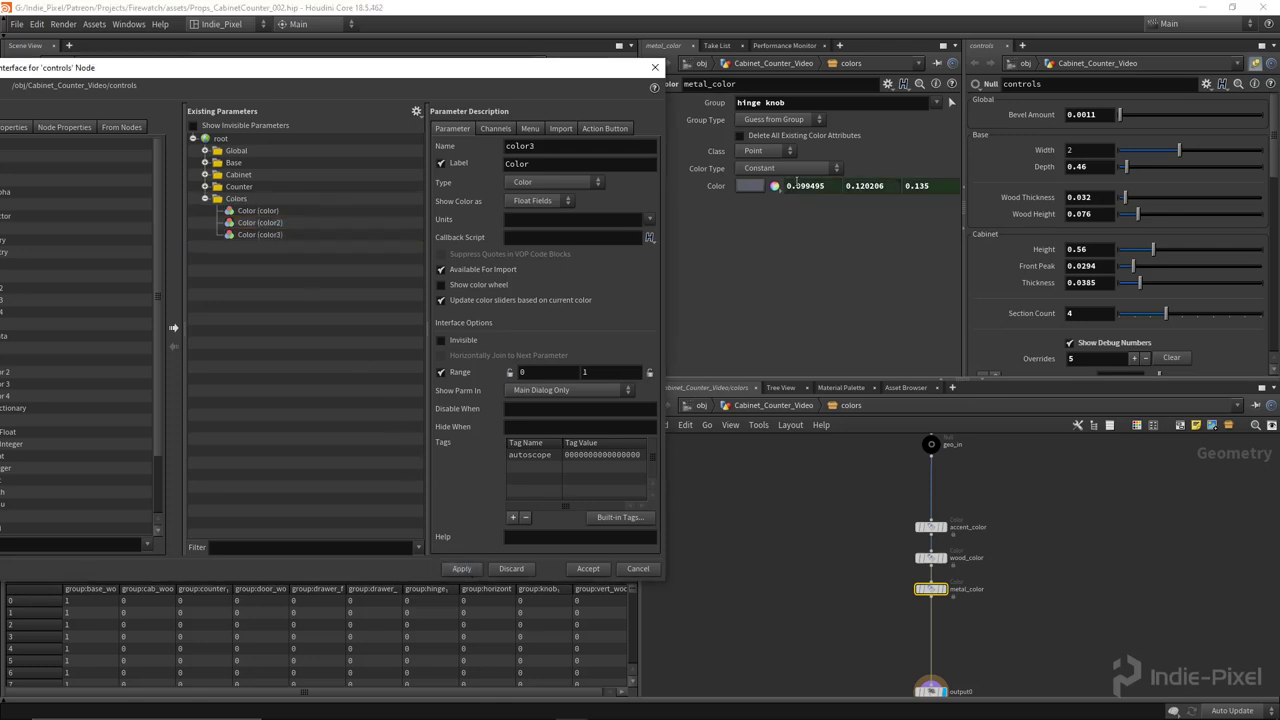
{"action": "left_click", "coordinate": [256, 210]}
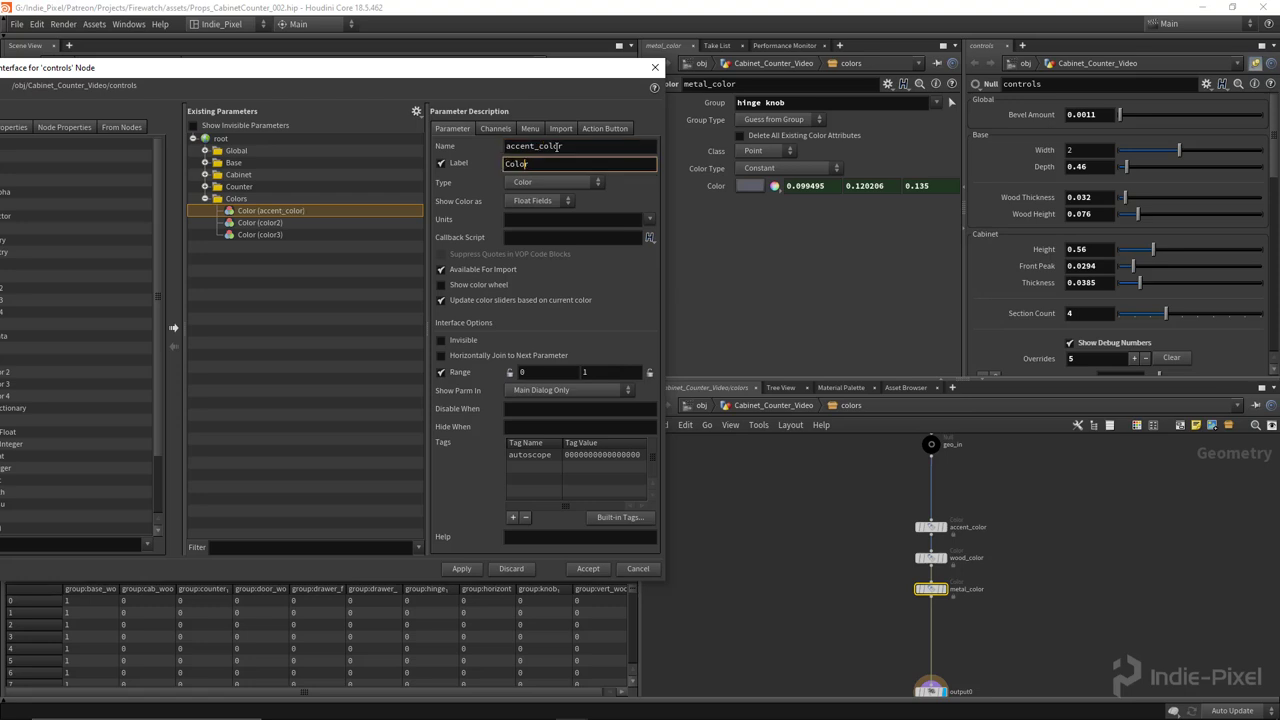
Label the parameters Accent Color, Wood Color and name the third metal_color.
{"action": "type", "text": "Accent Color"}
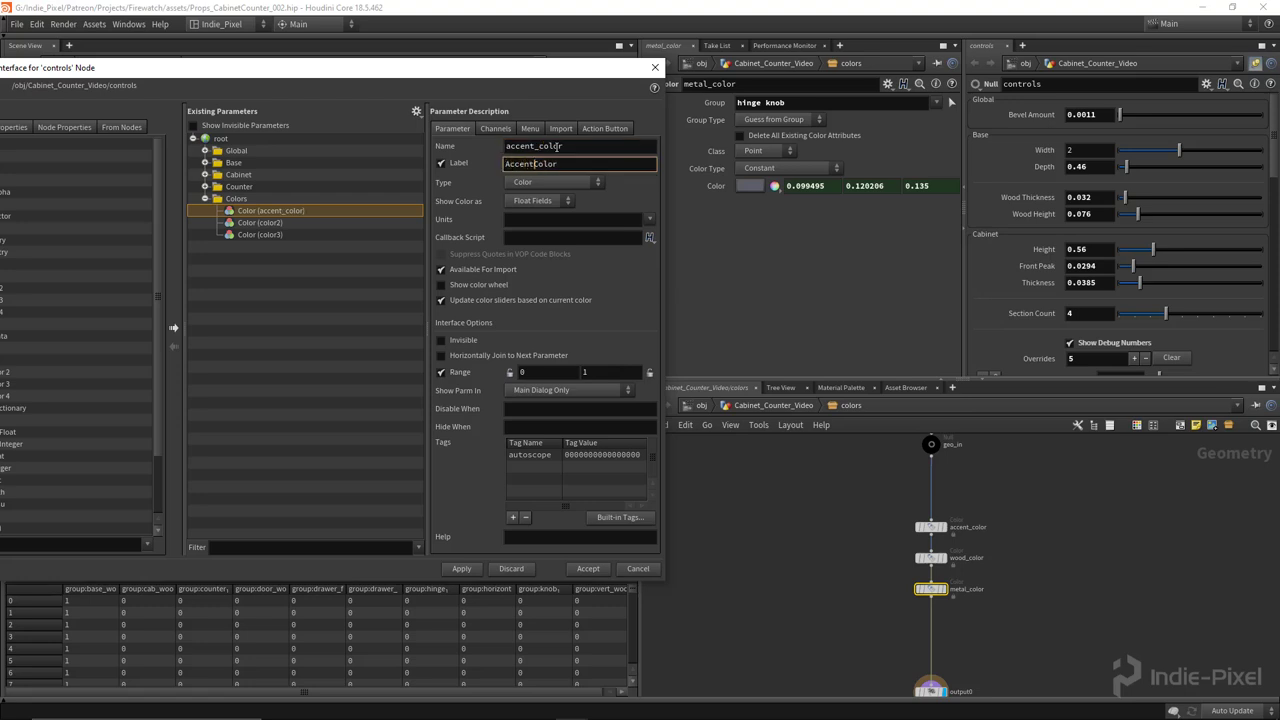
{"action": "type", "text": "Accent Color"}
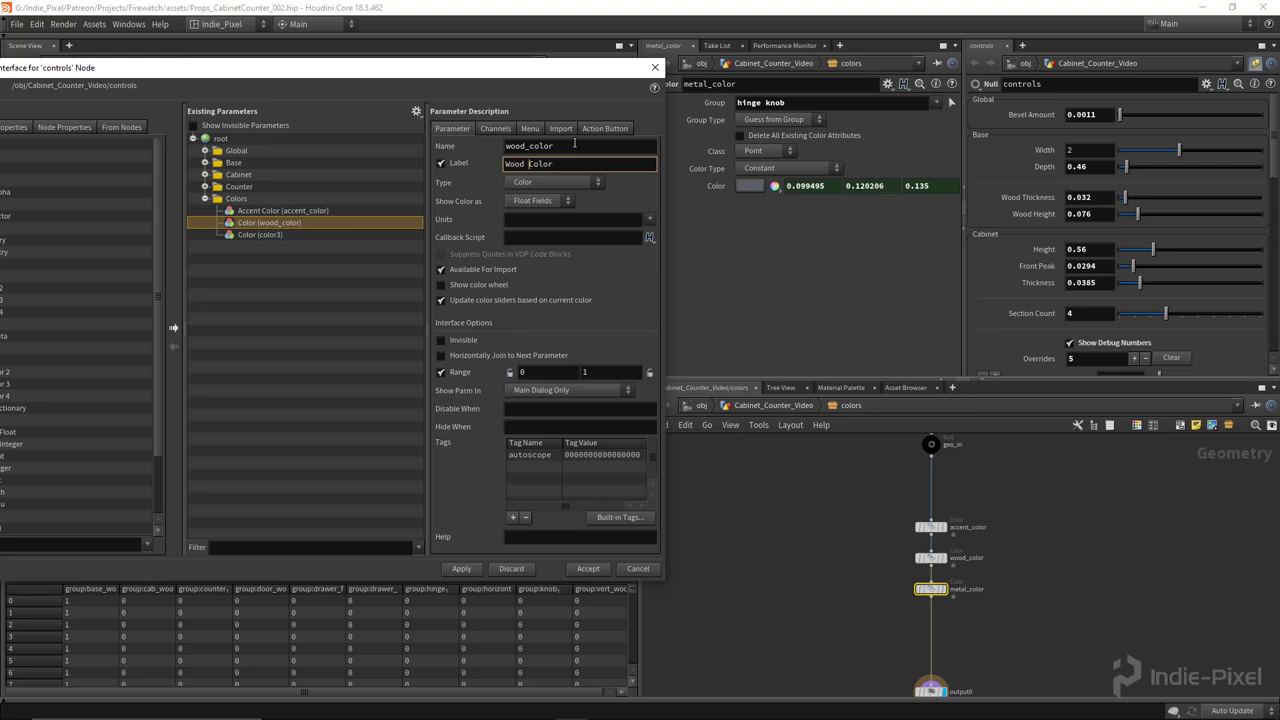
{"action": "left_click", "coordinate": [260, 234]}
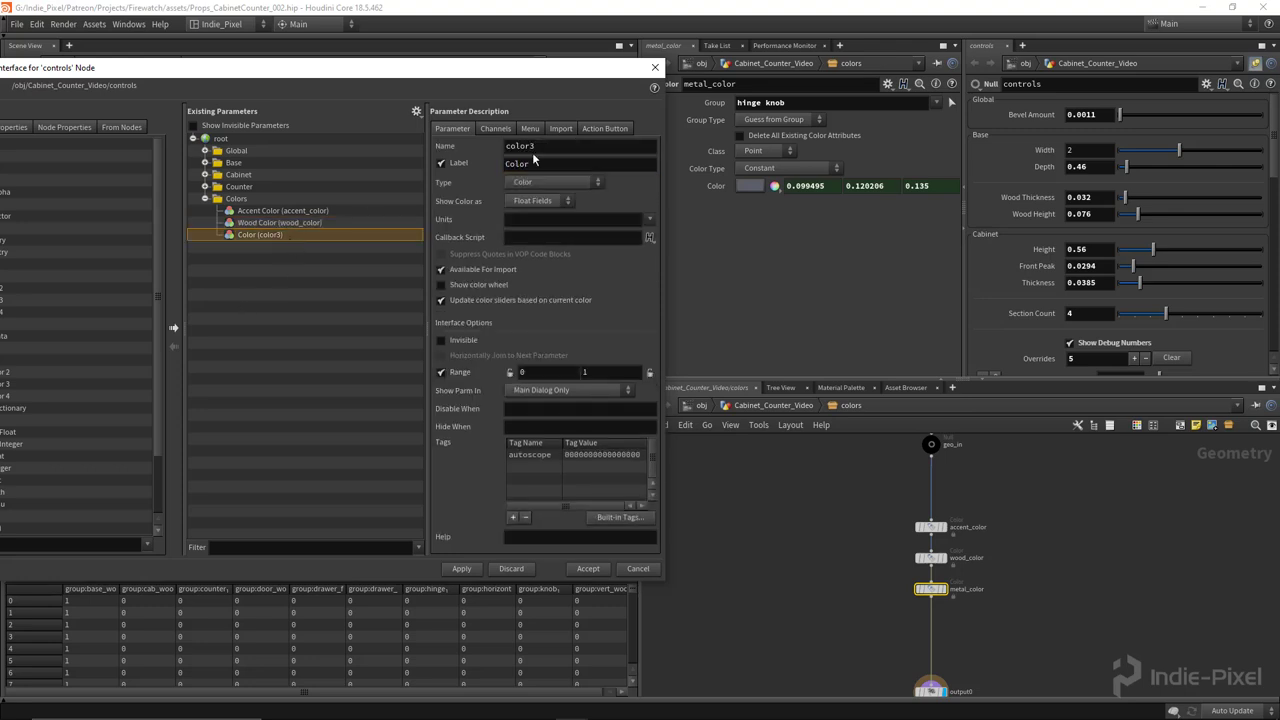
{"action": "left_click", "coordinate": [580, 146]}
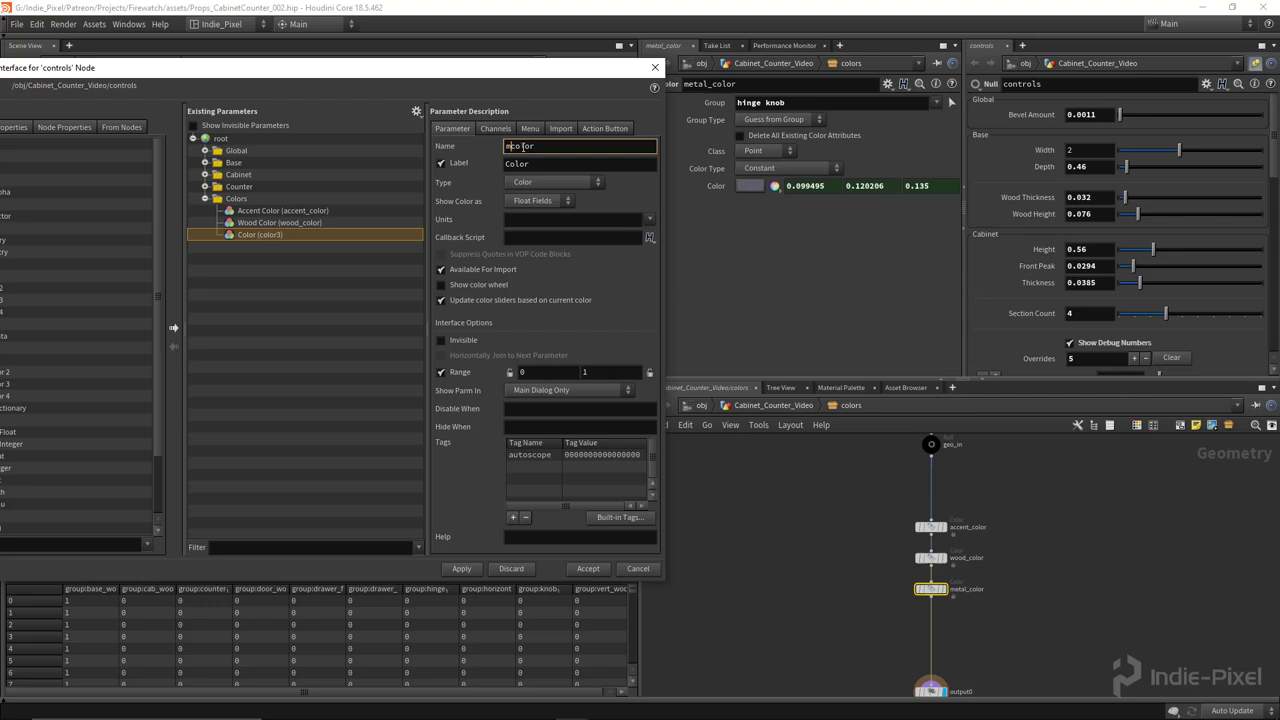
{"action": "type", "text": "metal_color"}
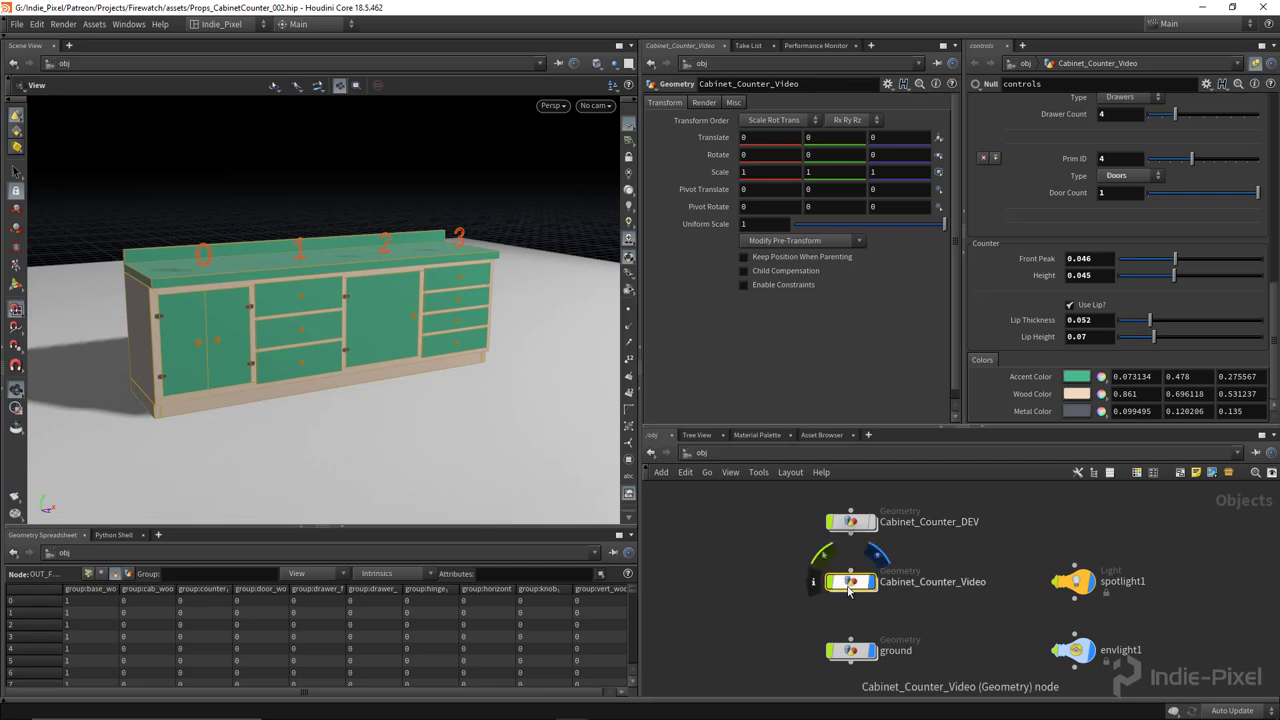
Dive inside the Cabinet_Counter_Video geometry network.
{"action": "double_click", "coordinate": [852, 580]}
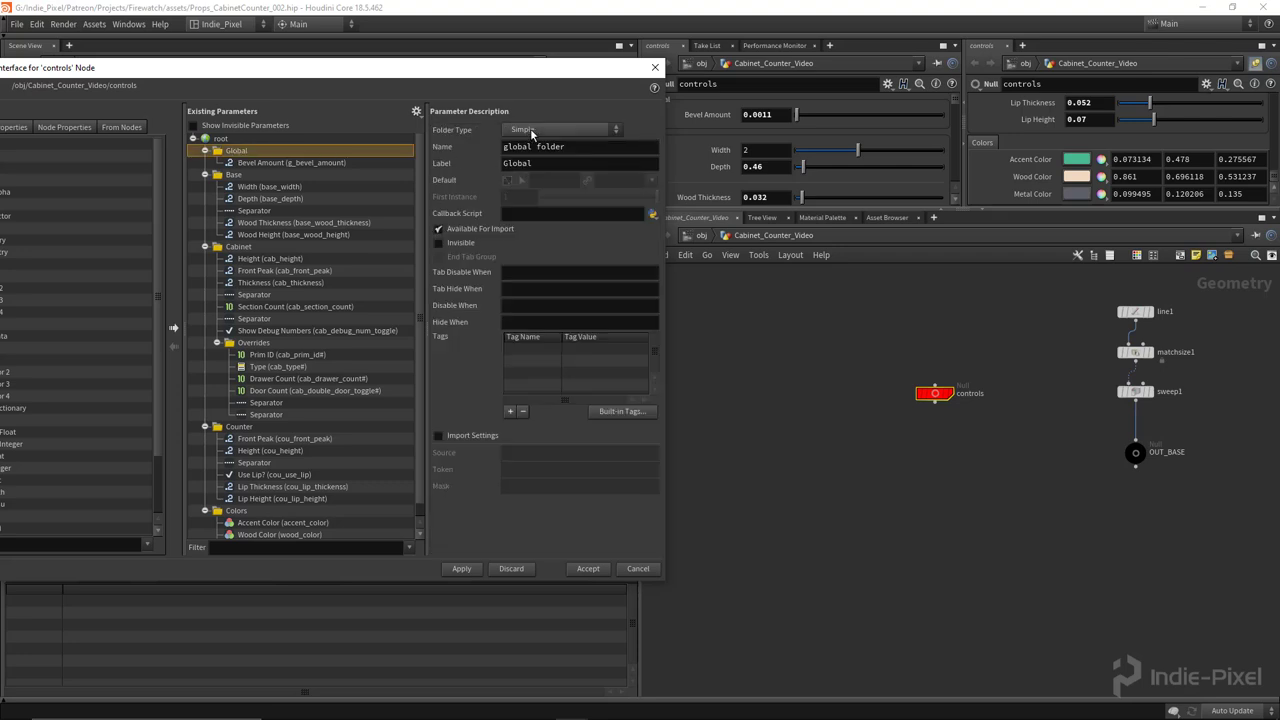
Review the Base, Cabinet and Counter folders, set Colors to Collapsible folder type and accept.
{"action": "left_click", "coordinate": [232, 174]}
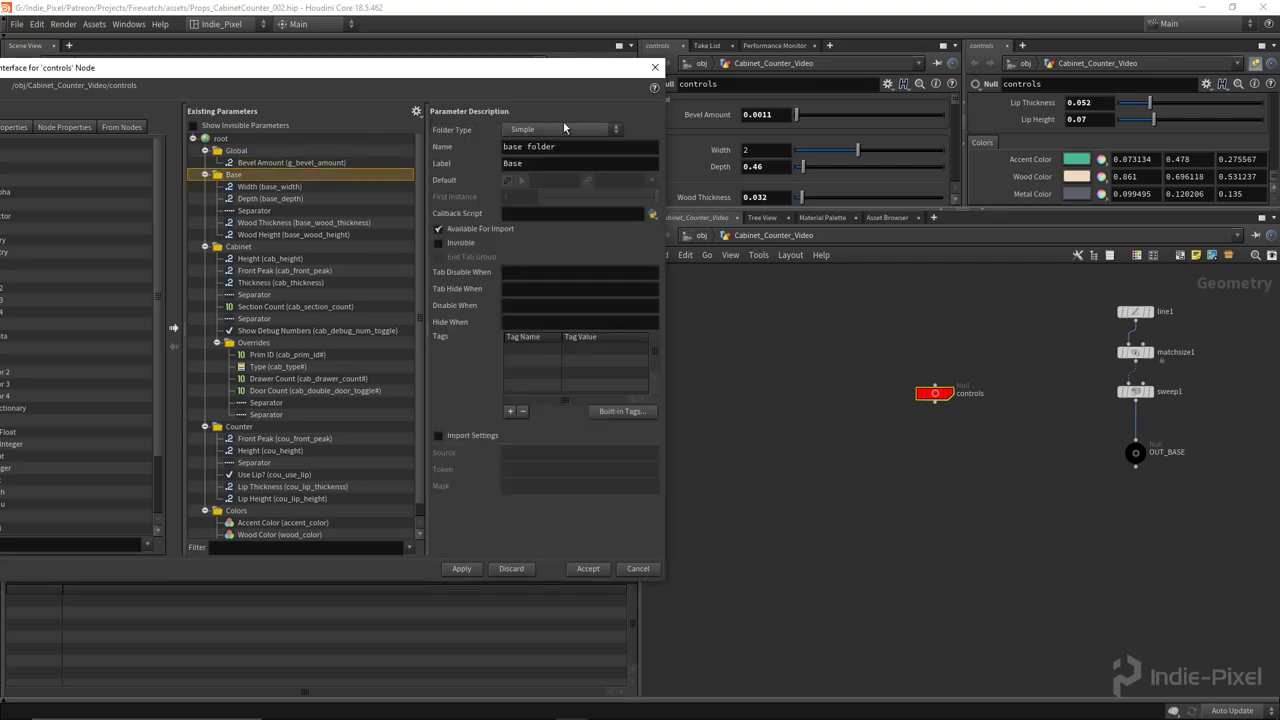
{"action": "left_click", "coordinate": [238, 246]}
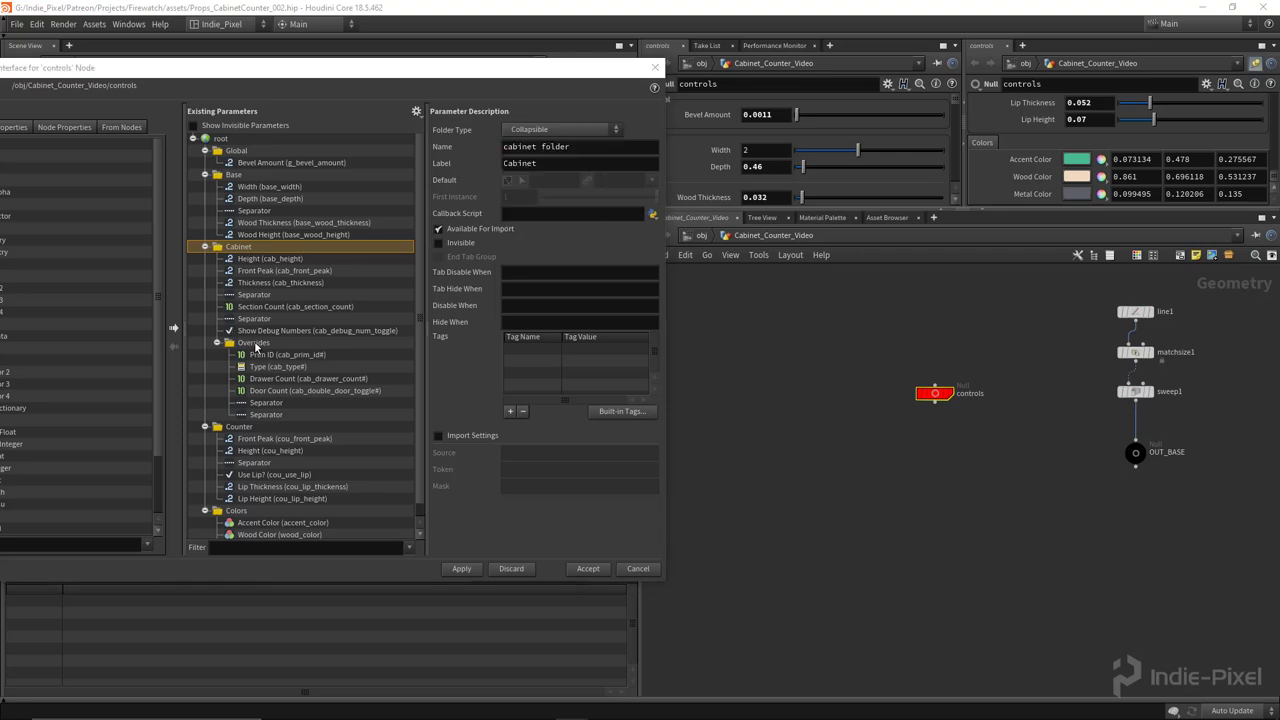
{"action": "left_click", "coordinate": [240, 426]}
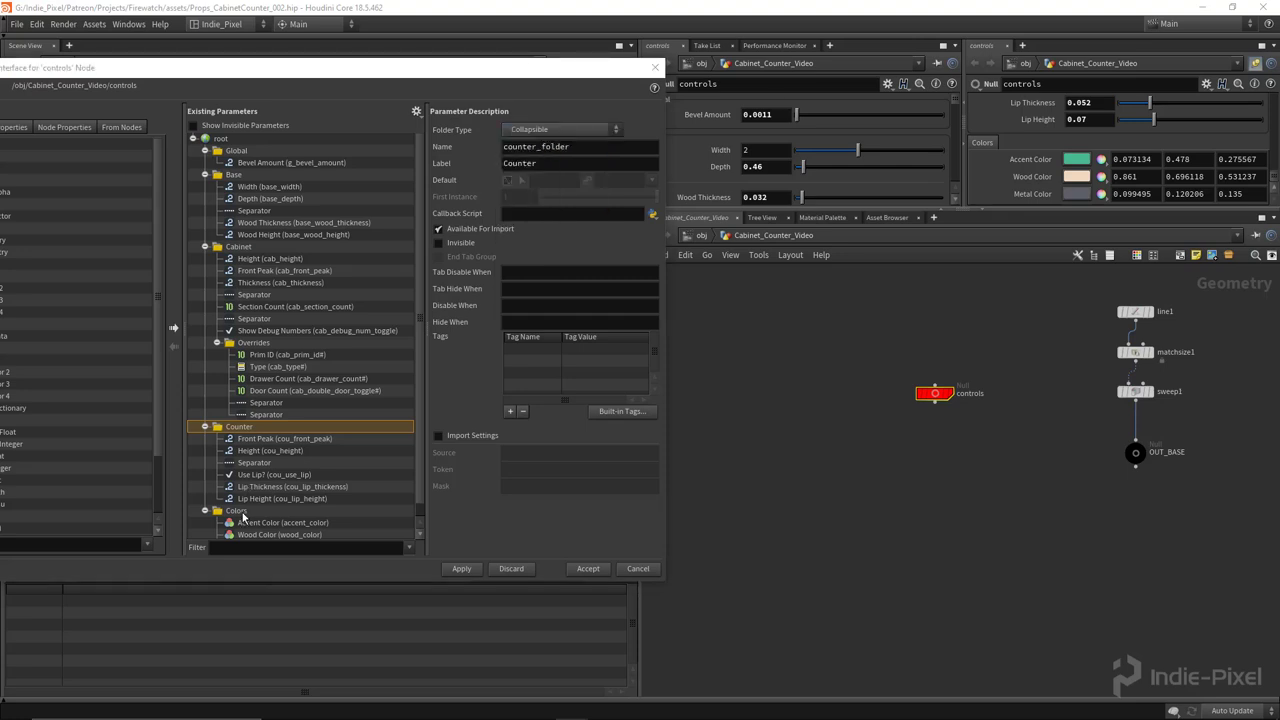
{"action": "left_click", "coordinate": [560, 128]}
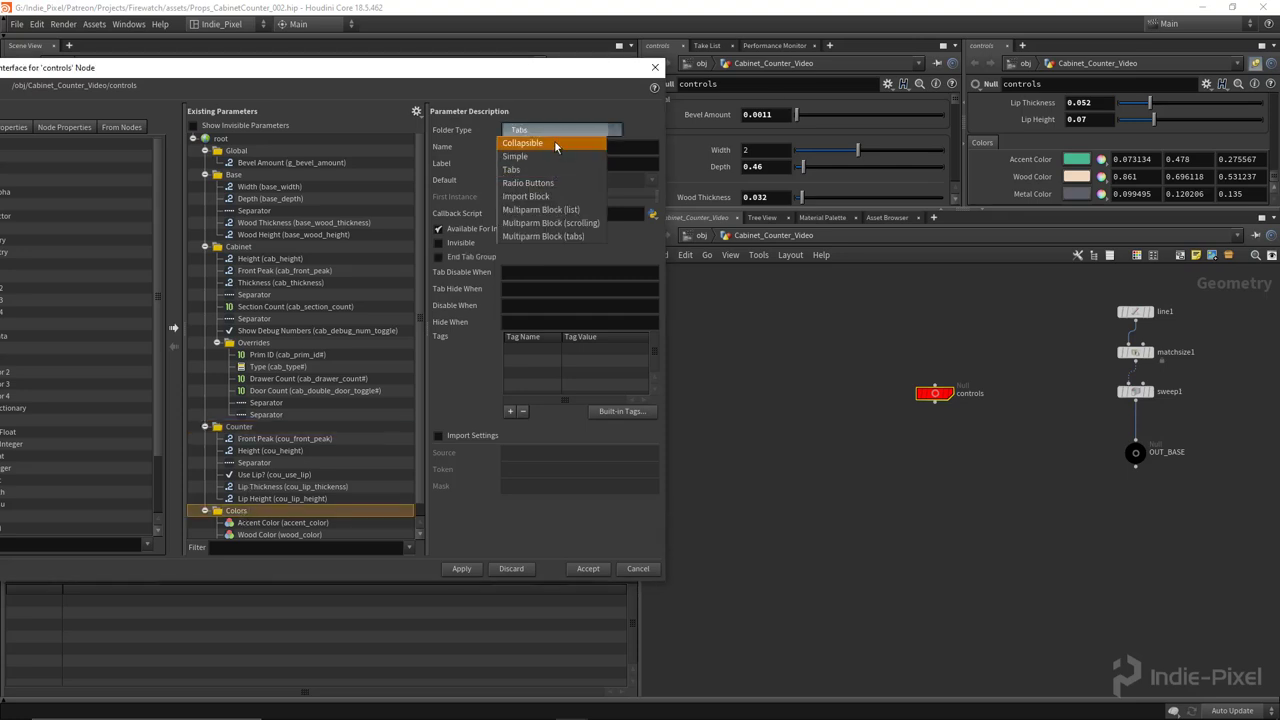
{"action": "left_click", "coordinate": [522, 142]}
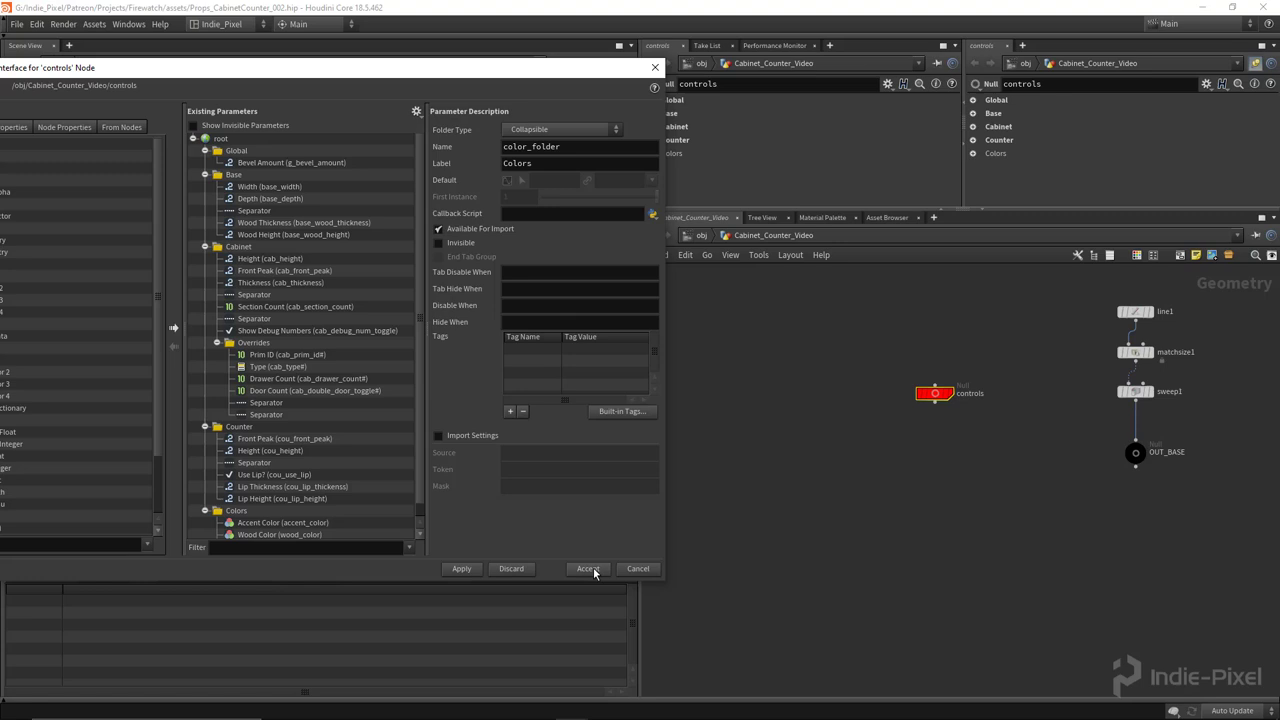
{"action": "left_click", "coordinate": [588, 568]}
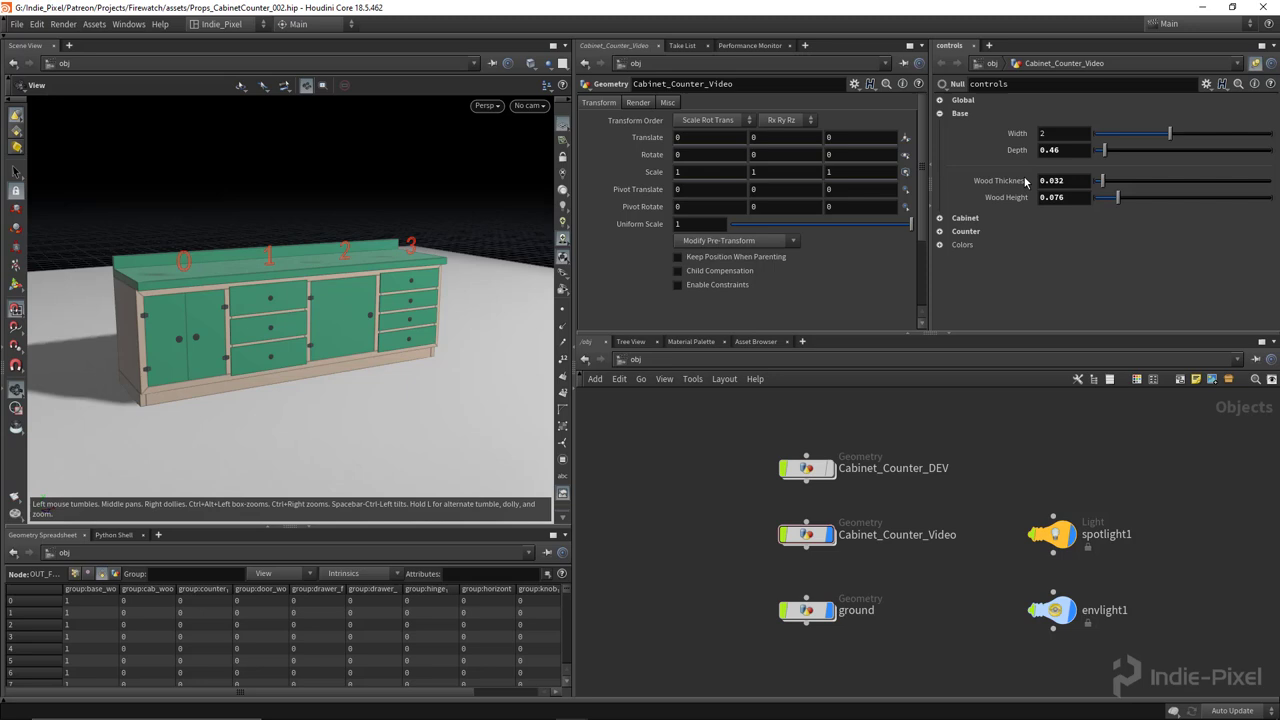
Expand the Colors section on controls and set Accent Color to bright red.
{"action": "left_click", "coordinate": [940, 128]}
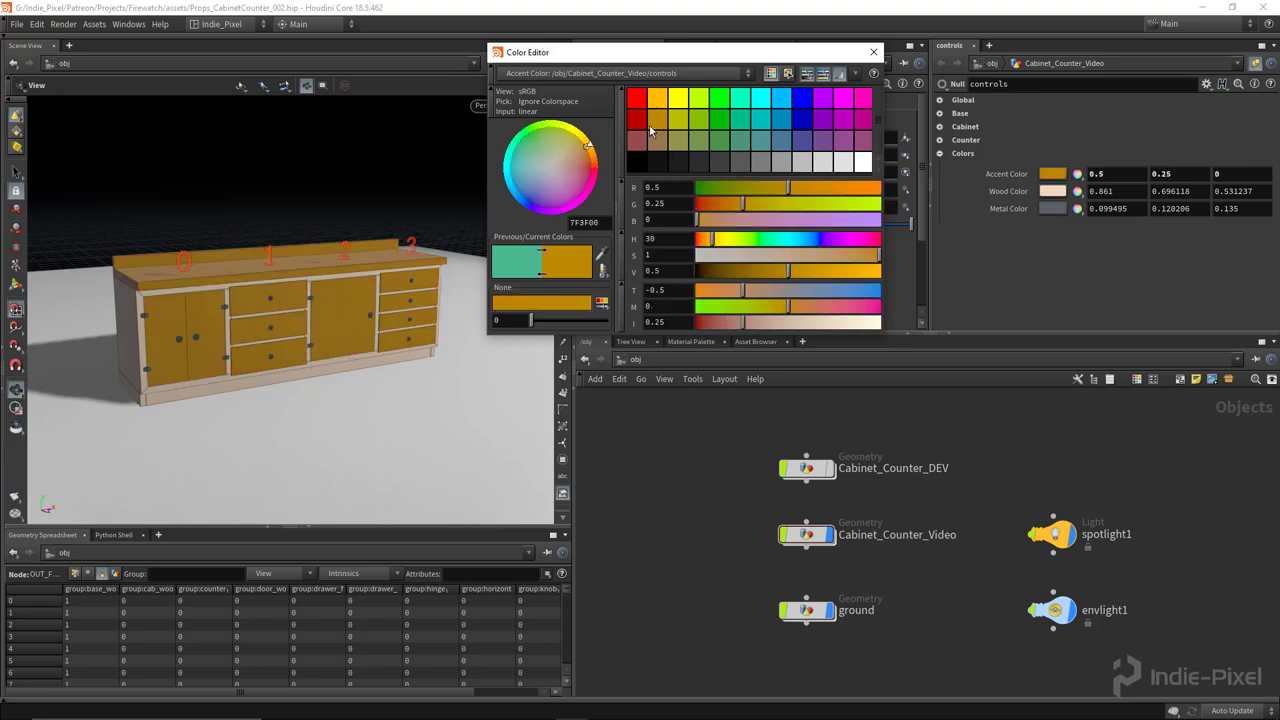
{"action": "left_click", "coordinate": [636, 96]}
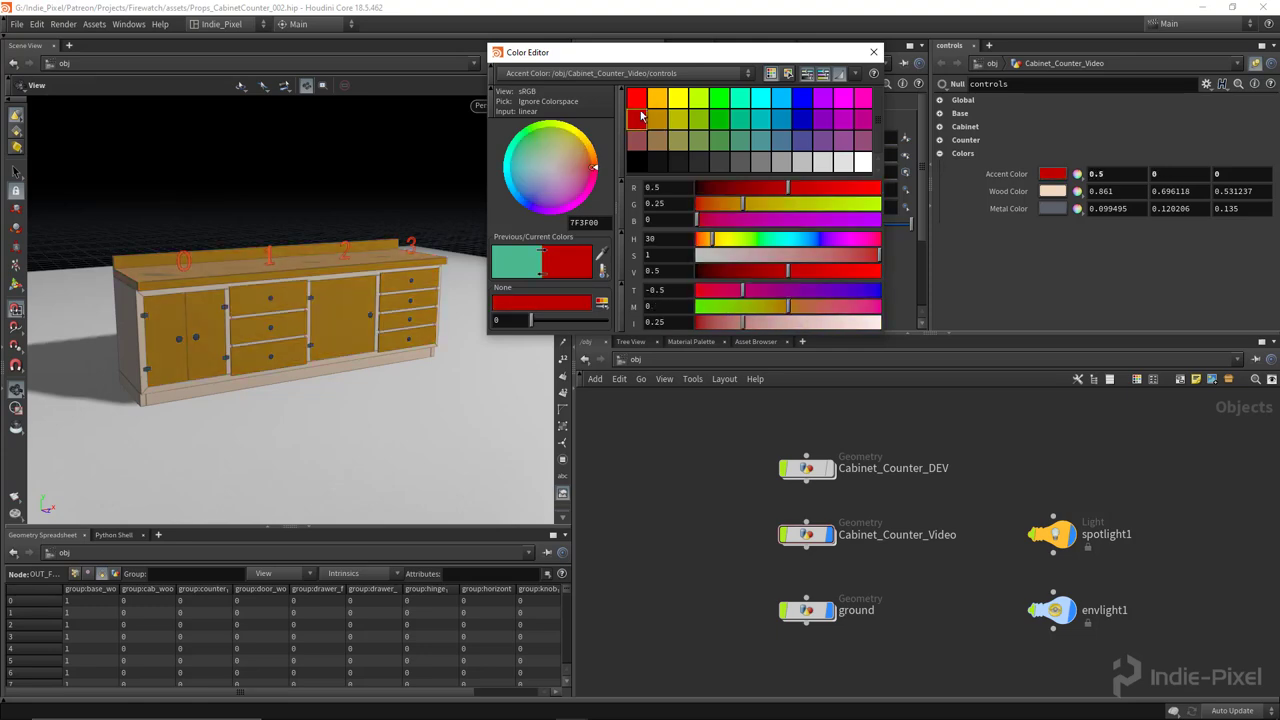
{"action": "left_click", "coordinate": [636, 96]}
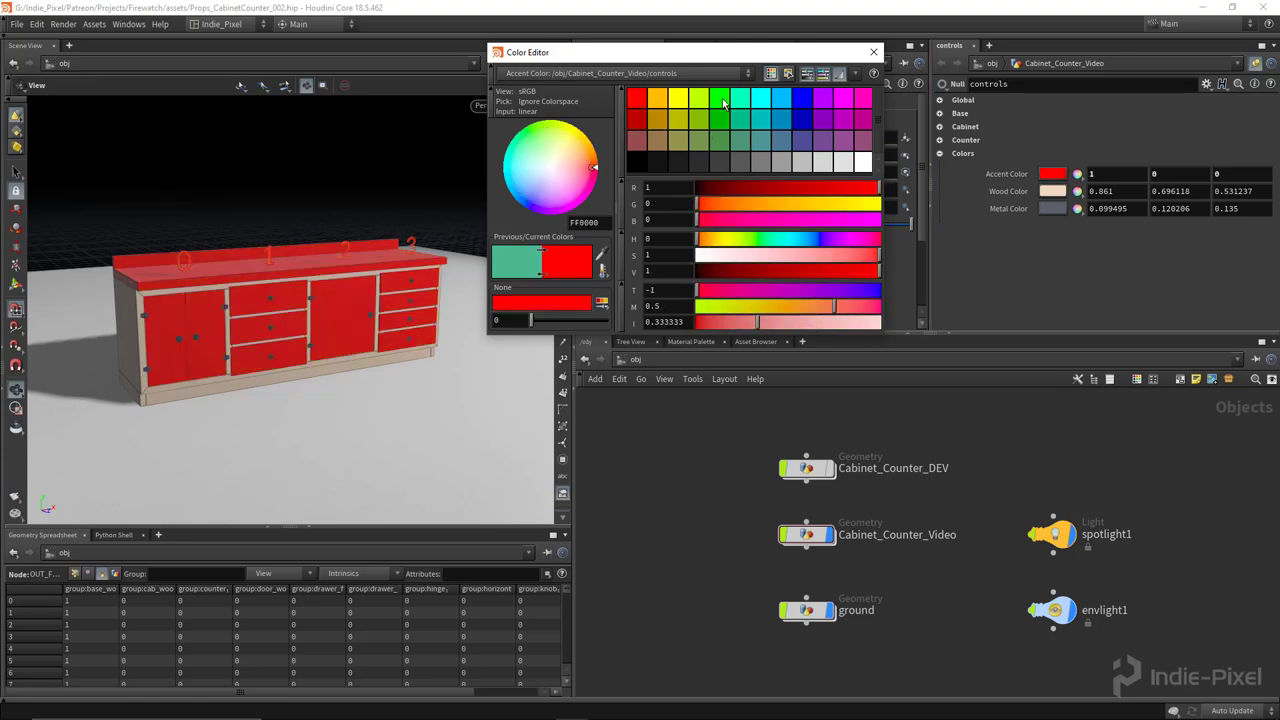